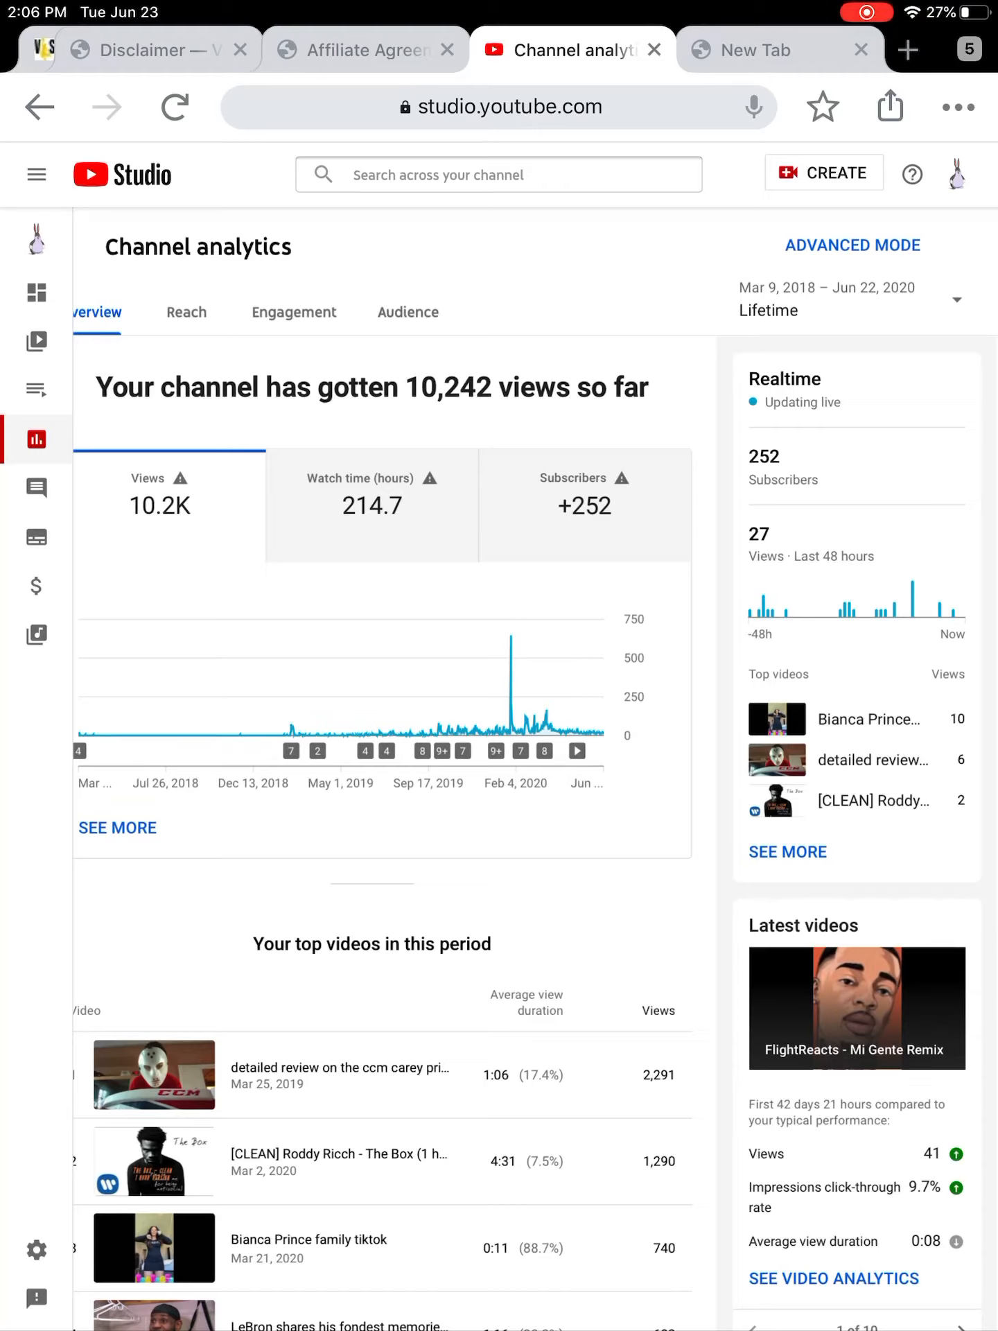
Step: Review the Reach analytics (104.3K impressions, 6.6% click-through, traffic sources), then move on to Engagement
scroll(down, 3)
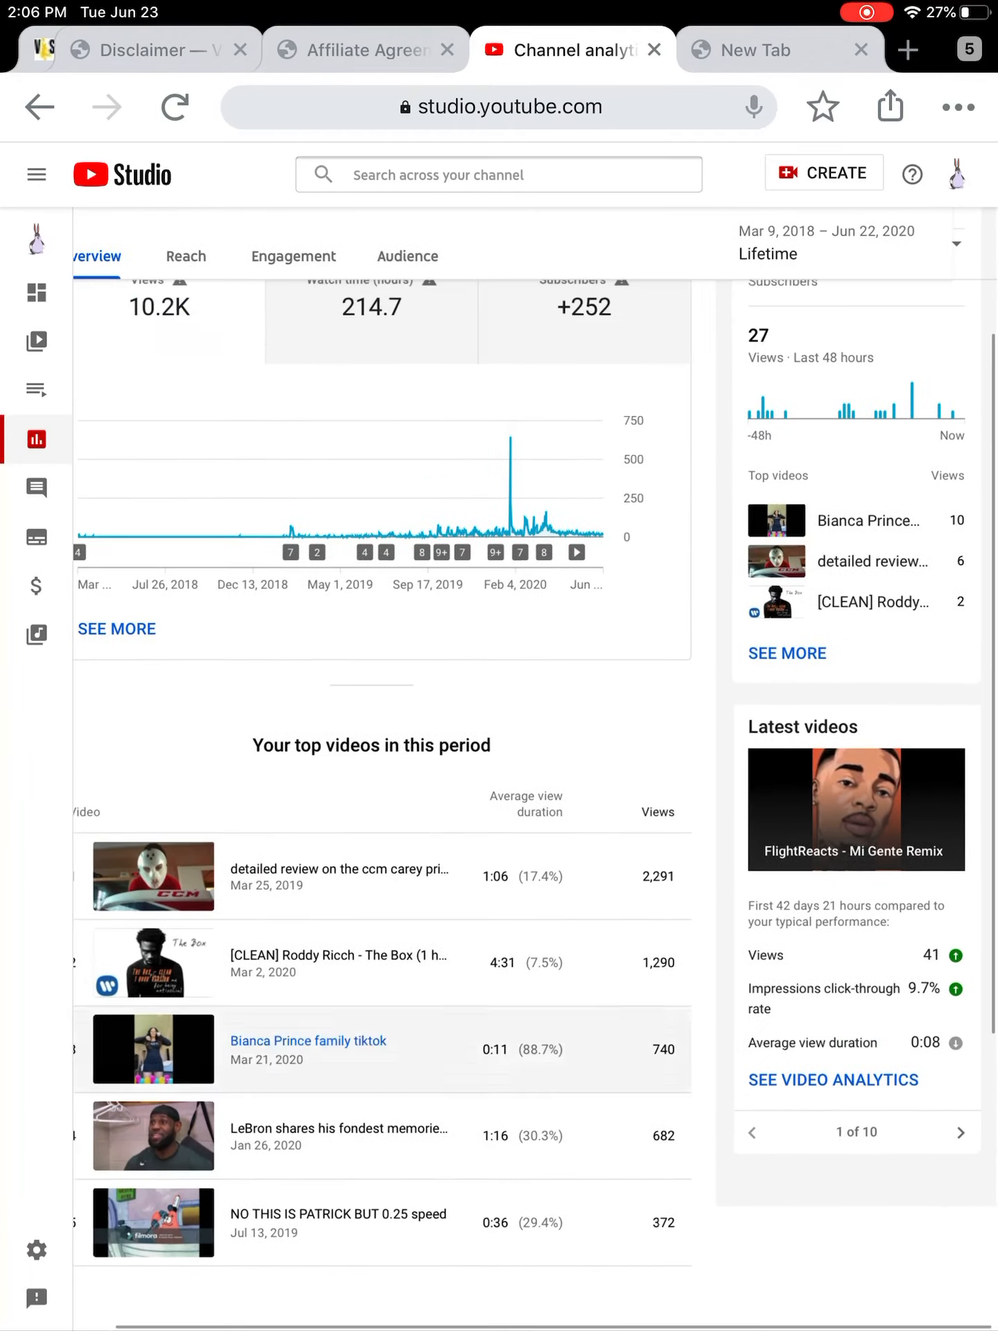
scroll(down, 3)
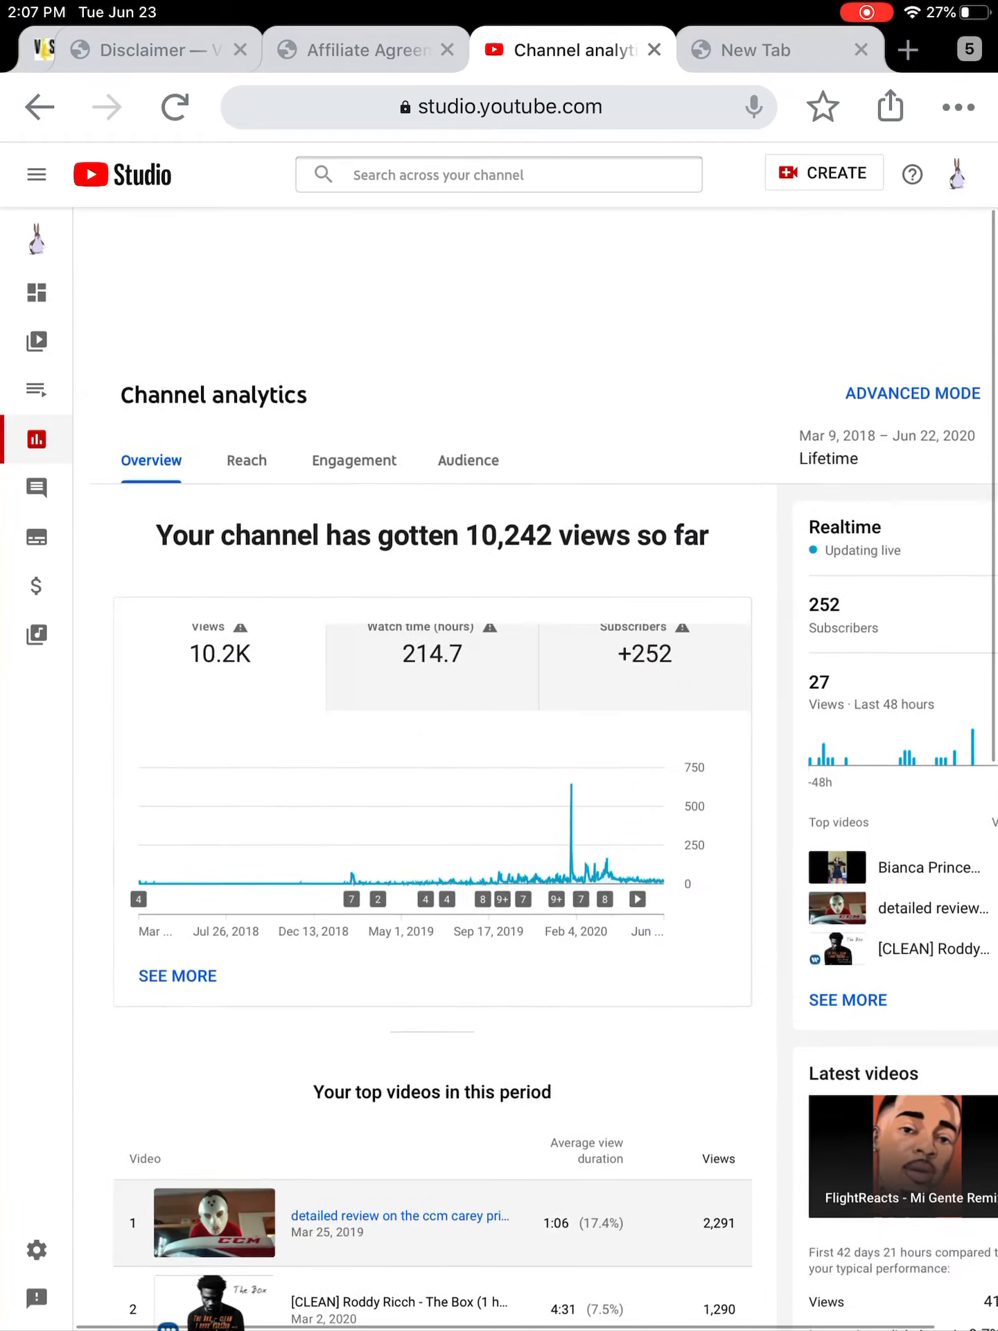
scroll(down, 3)
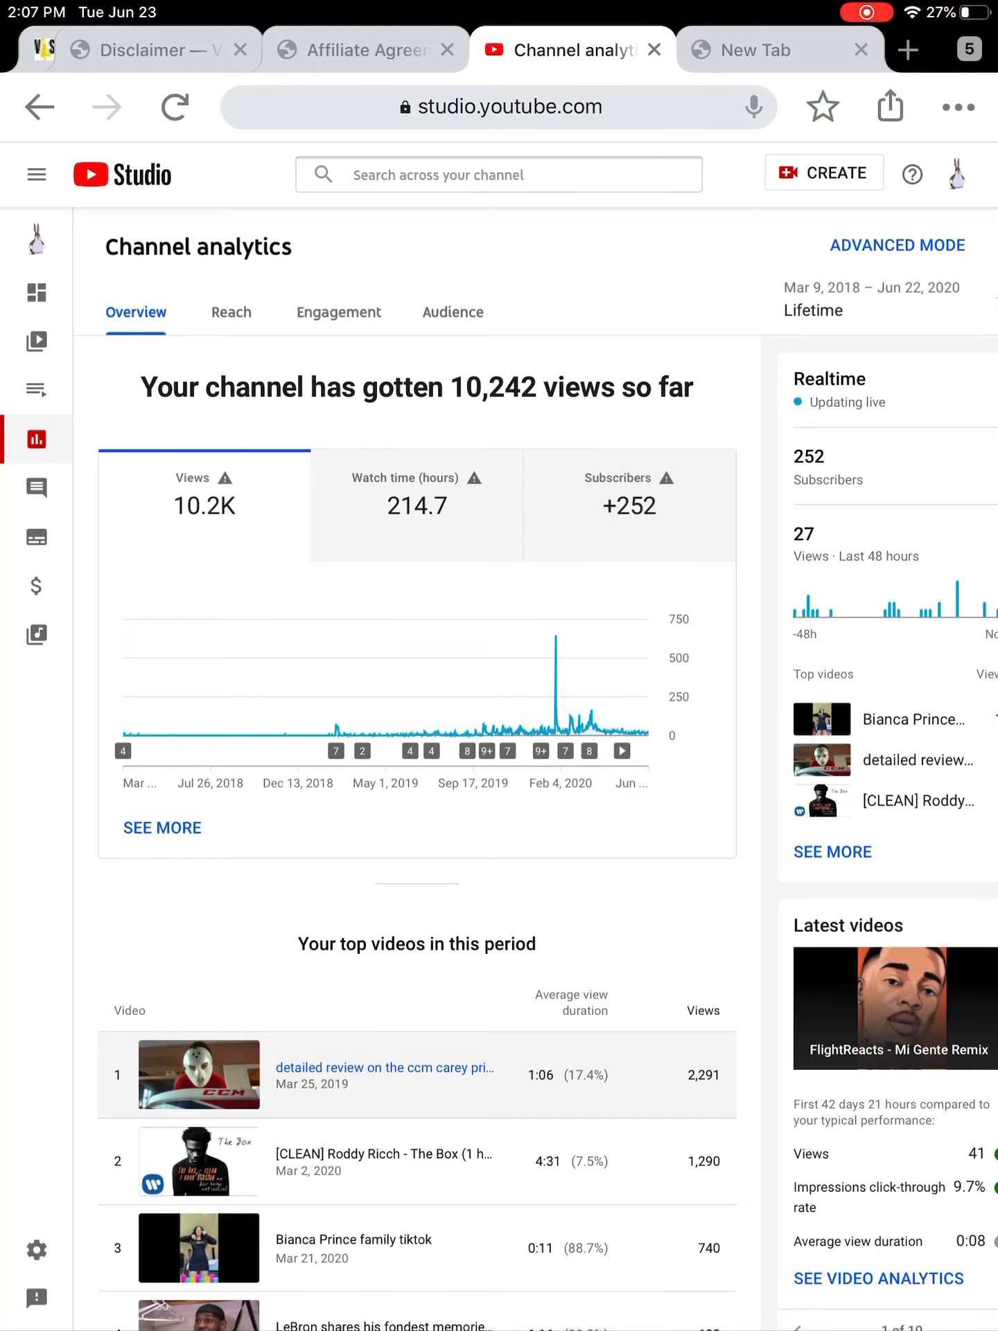
click(230, 312)
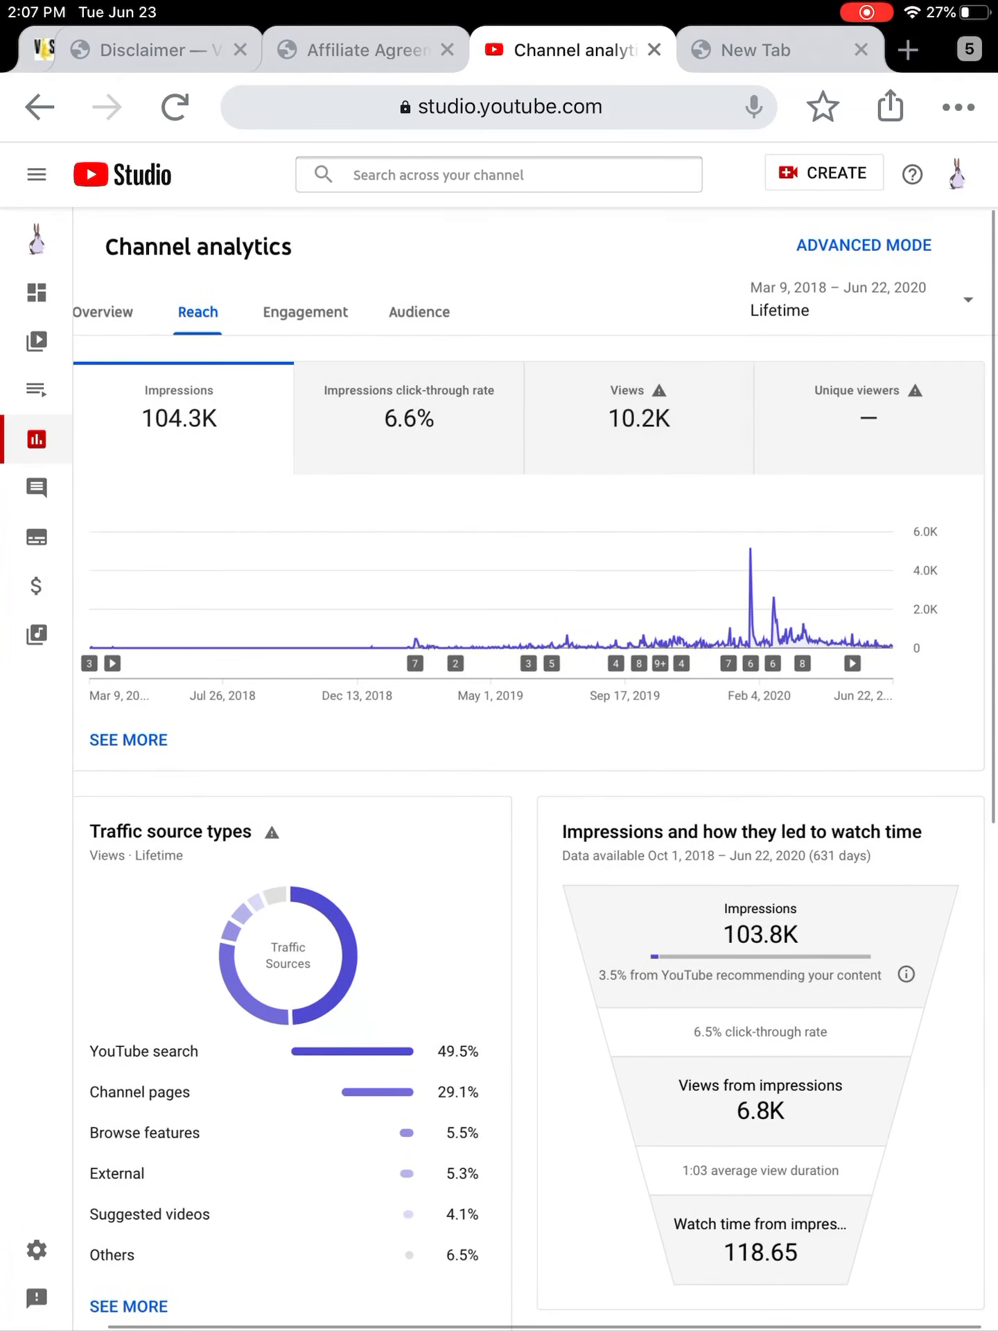
scroll(down, 3)
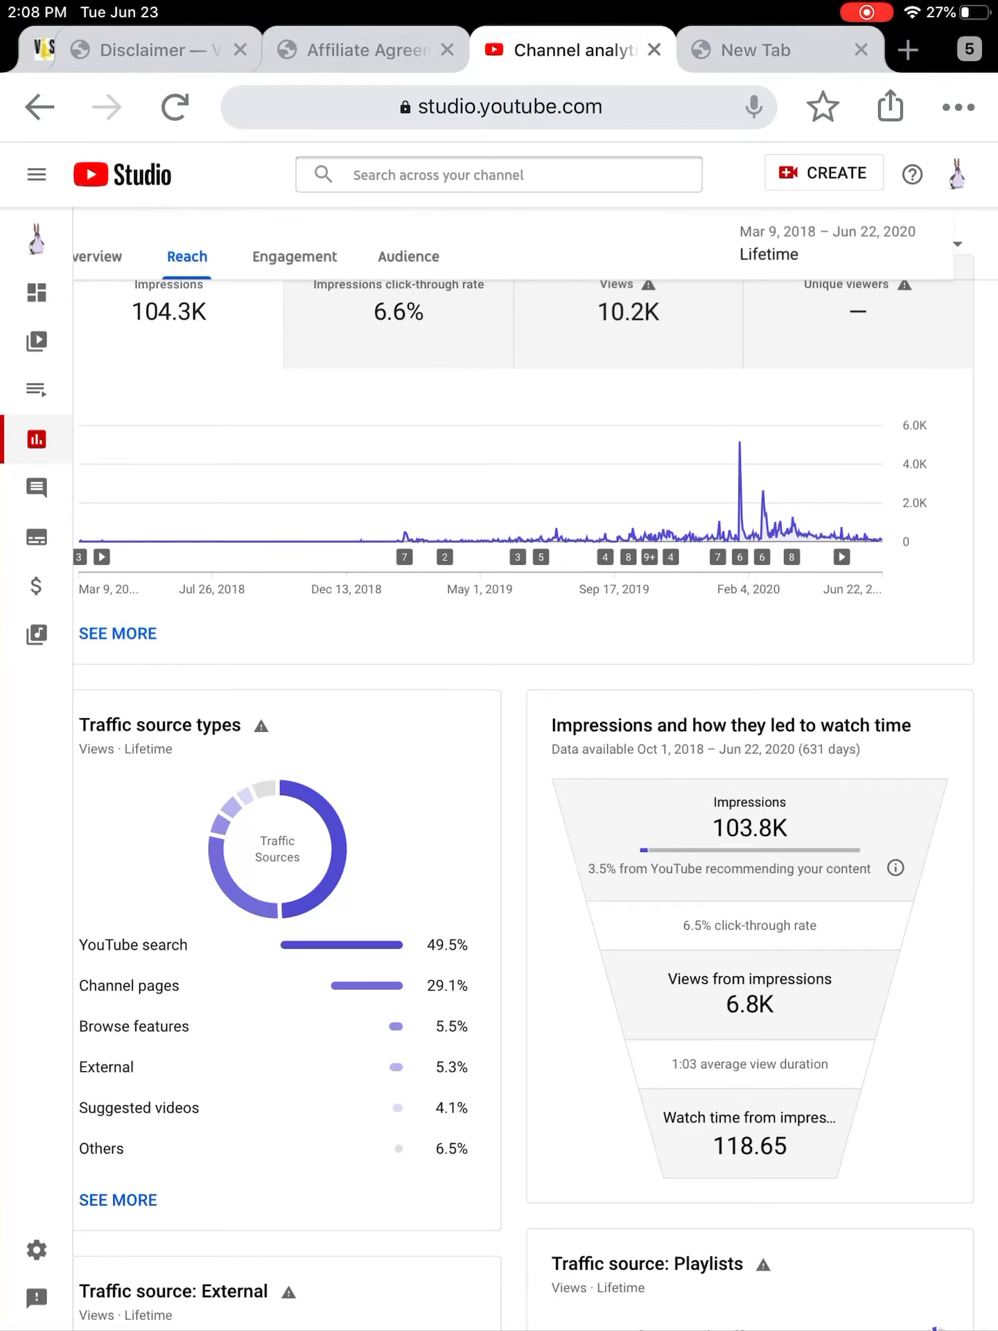
scroll(down, 3)
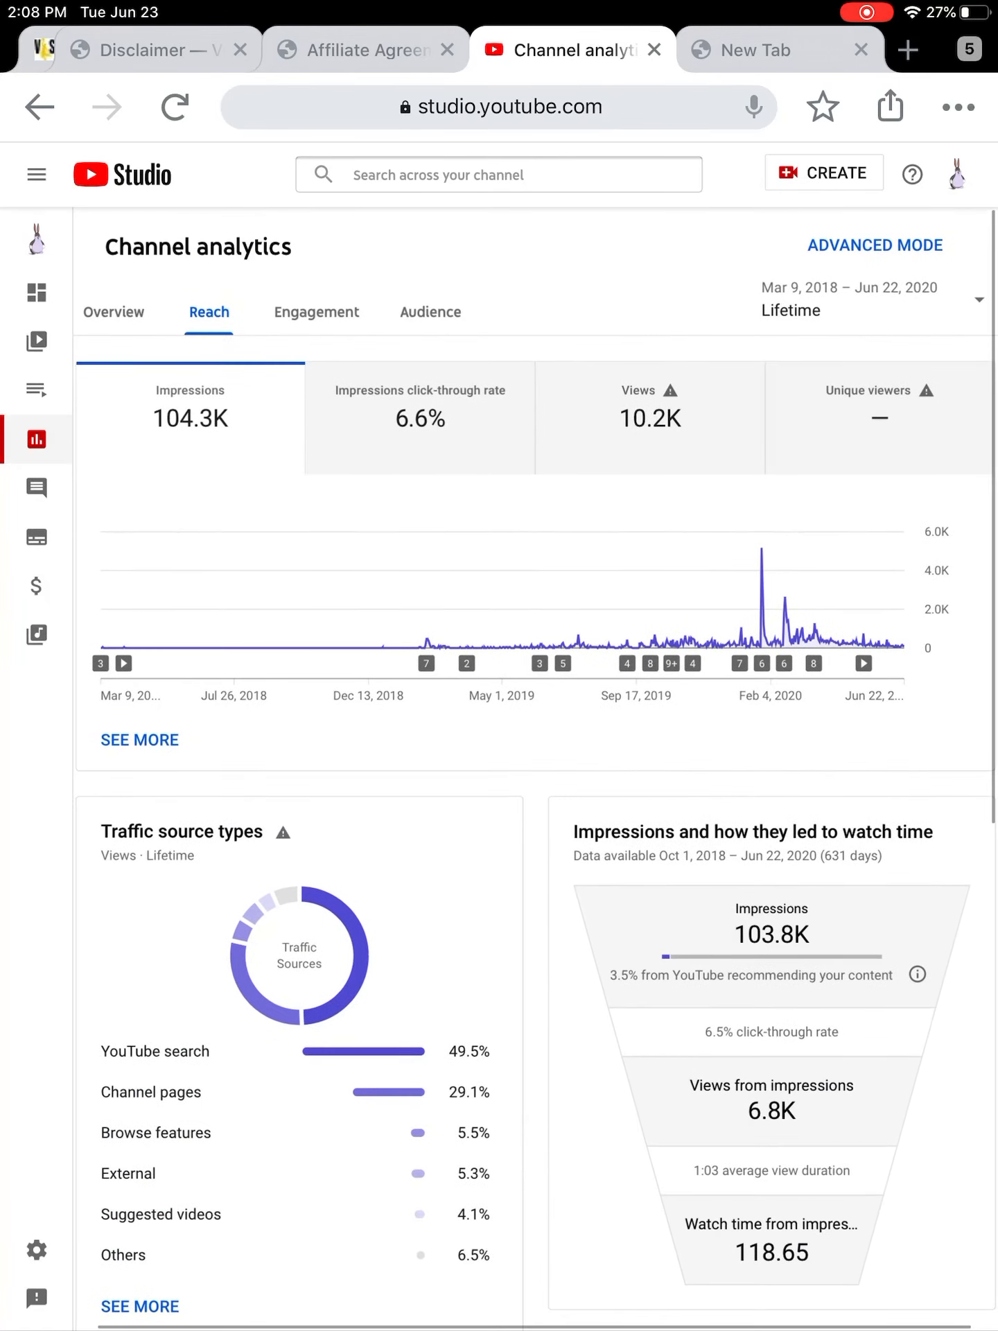
click(317, 312)
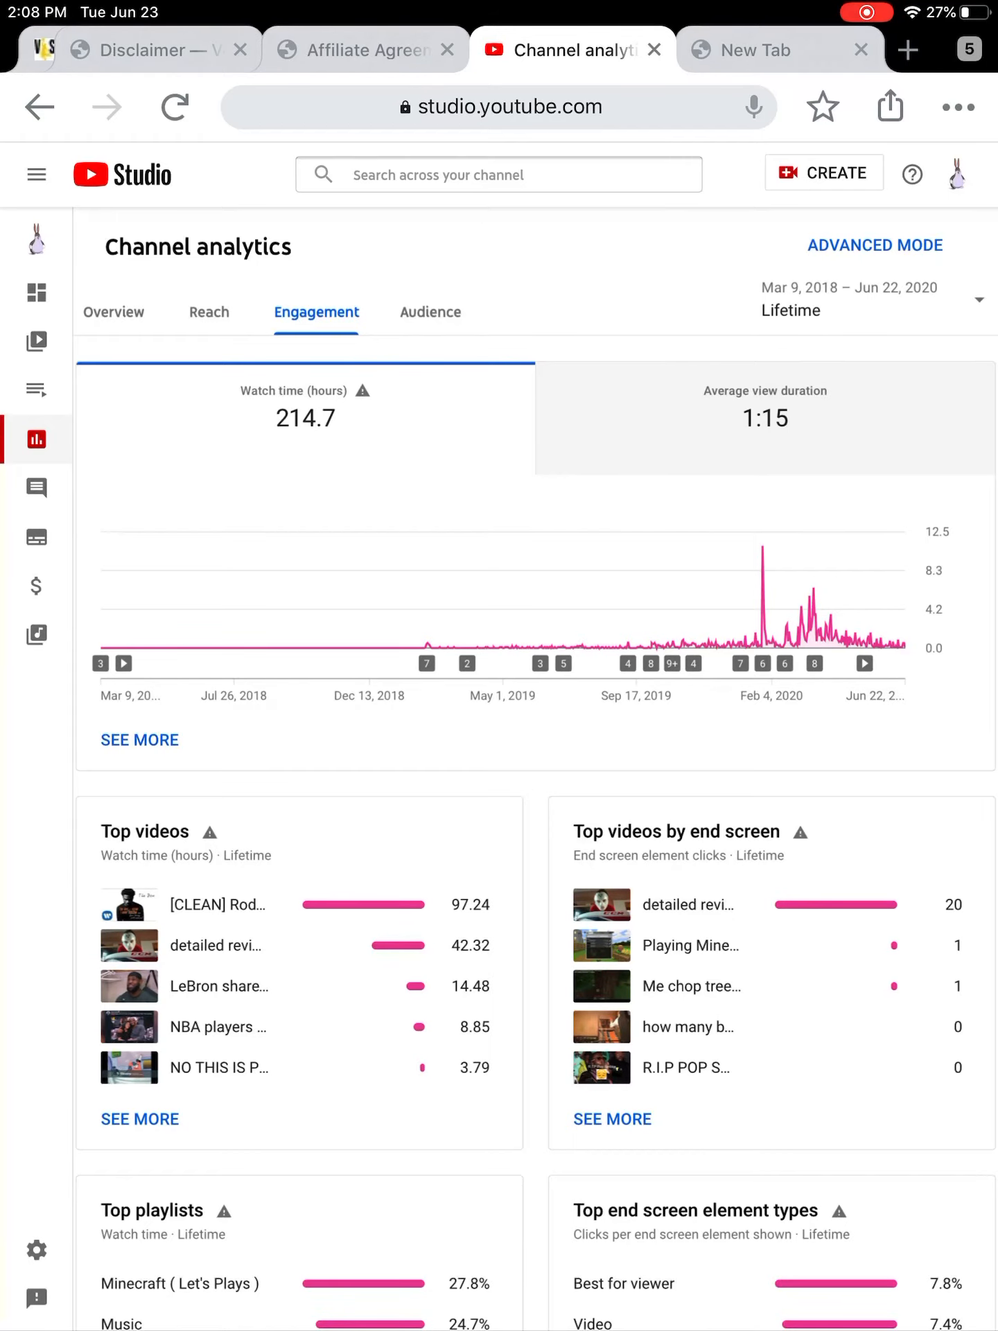
Step: Scroll through the Engagement breakdowns of top videos, playlists and cards
scroll(down, 3)
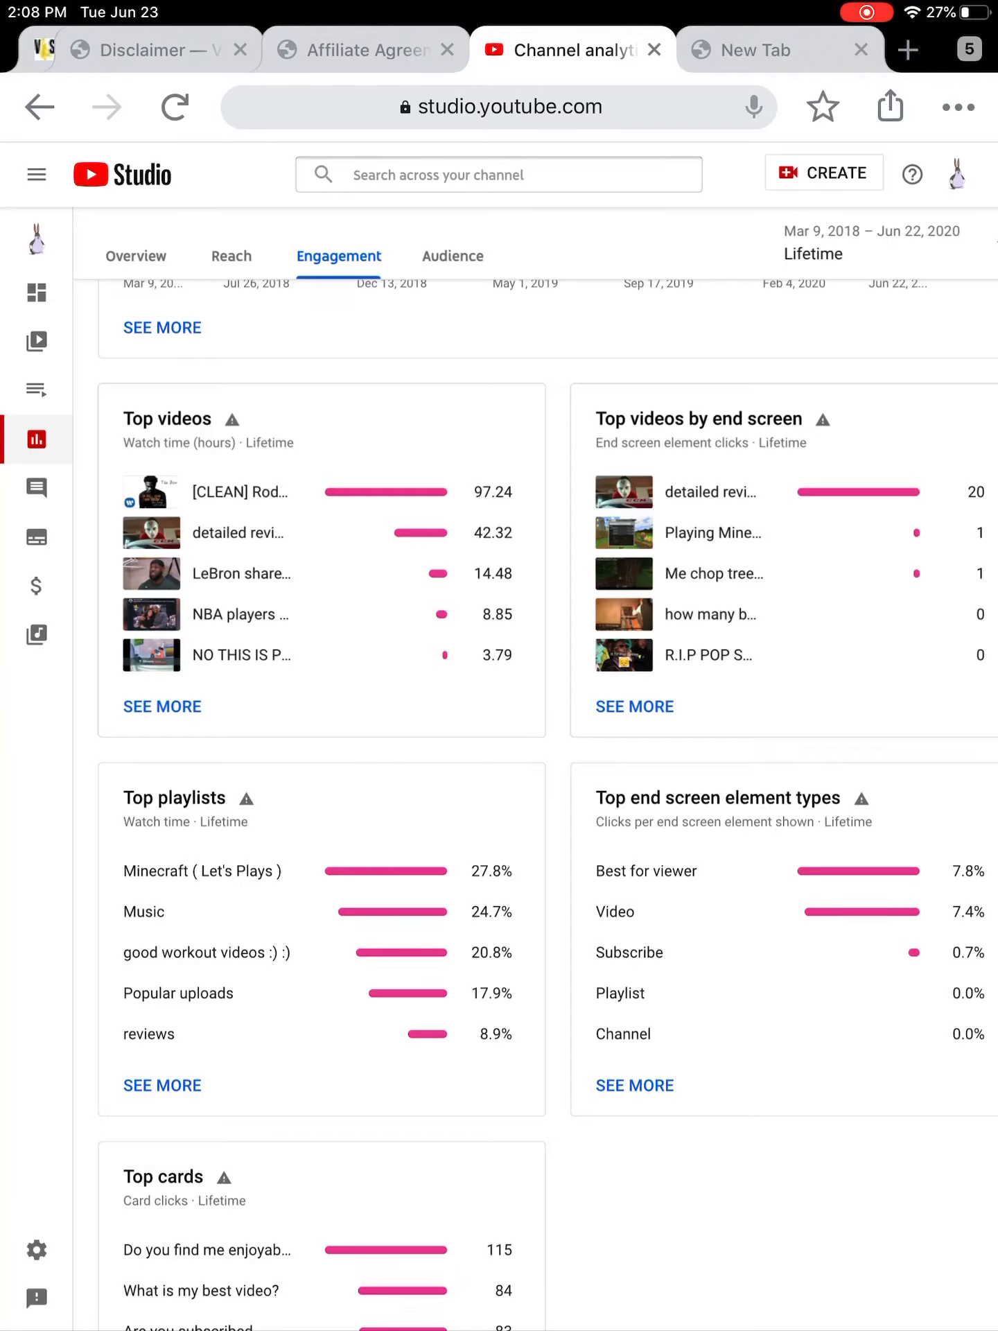
scroll(down, 3)
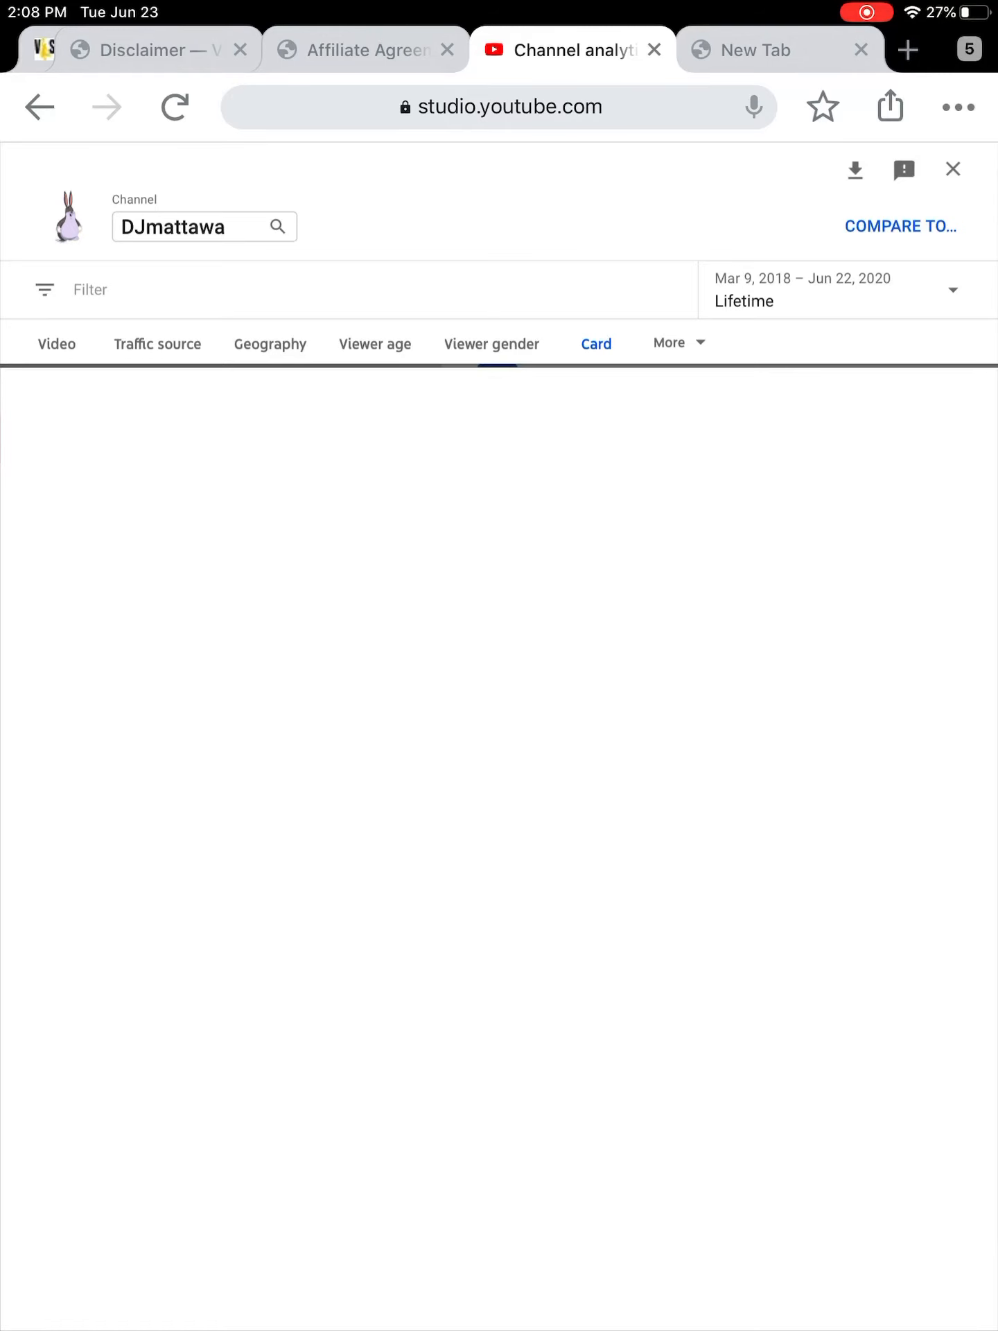
Step: Close the detailed card report to return to the Engagement top cards list
click(595, 344)
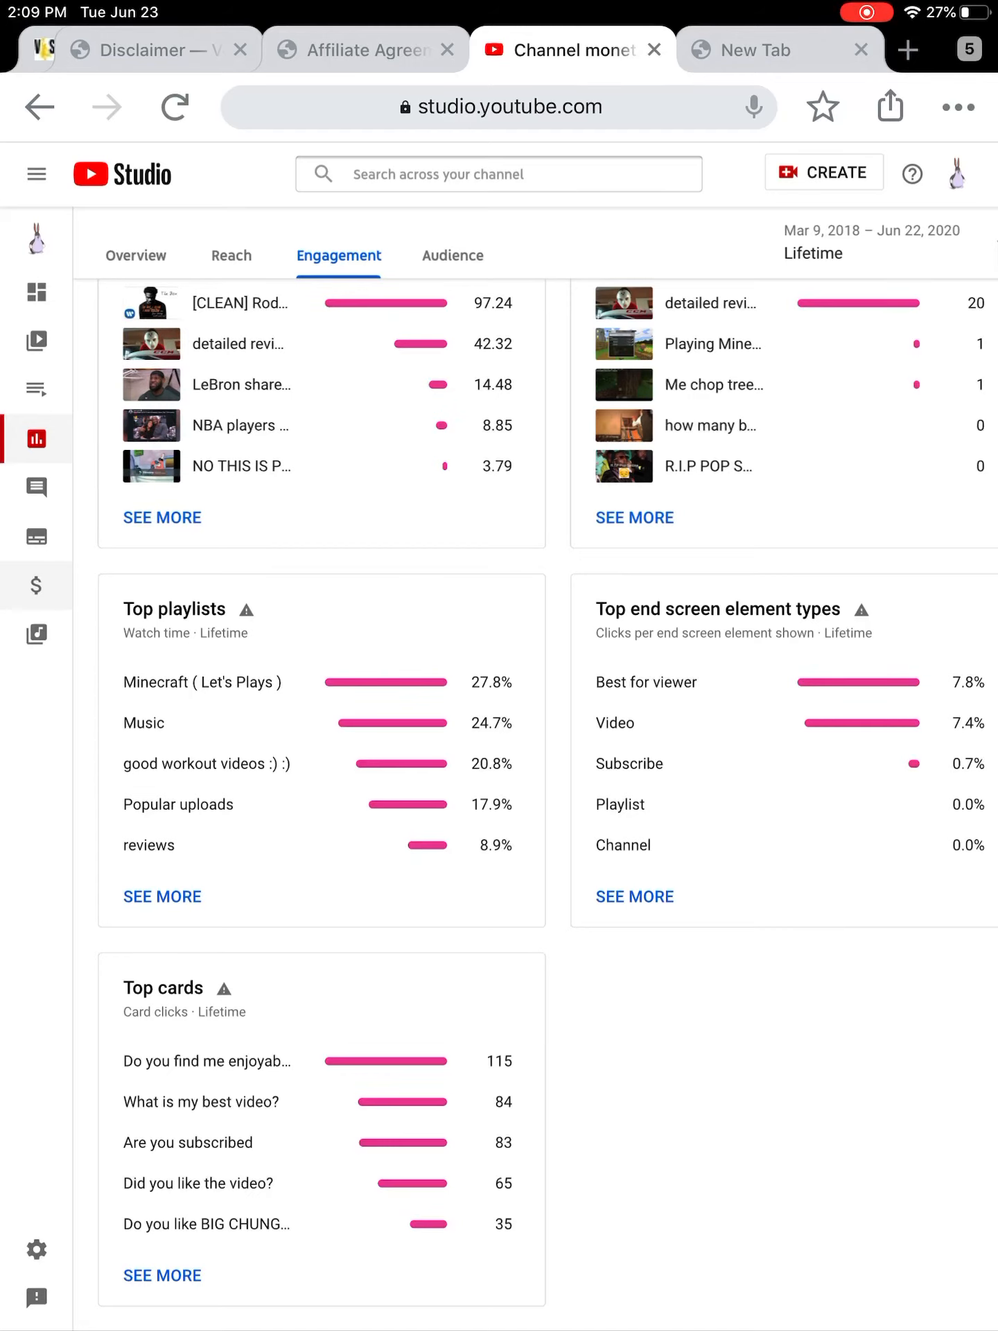
Step: Check the monetization page (252 of 1,000 subscribers, 207 of 4,000 watch hours), then return to the dashboard
click(36, 585)
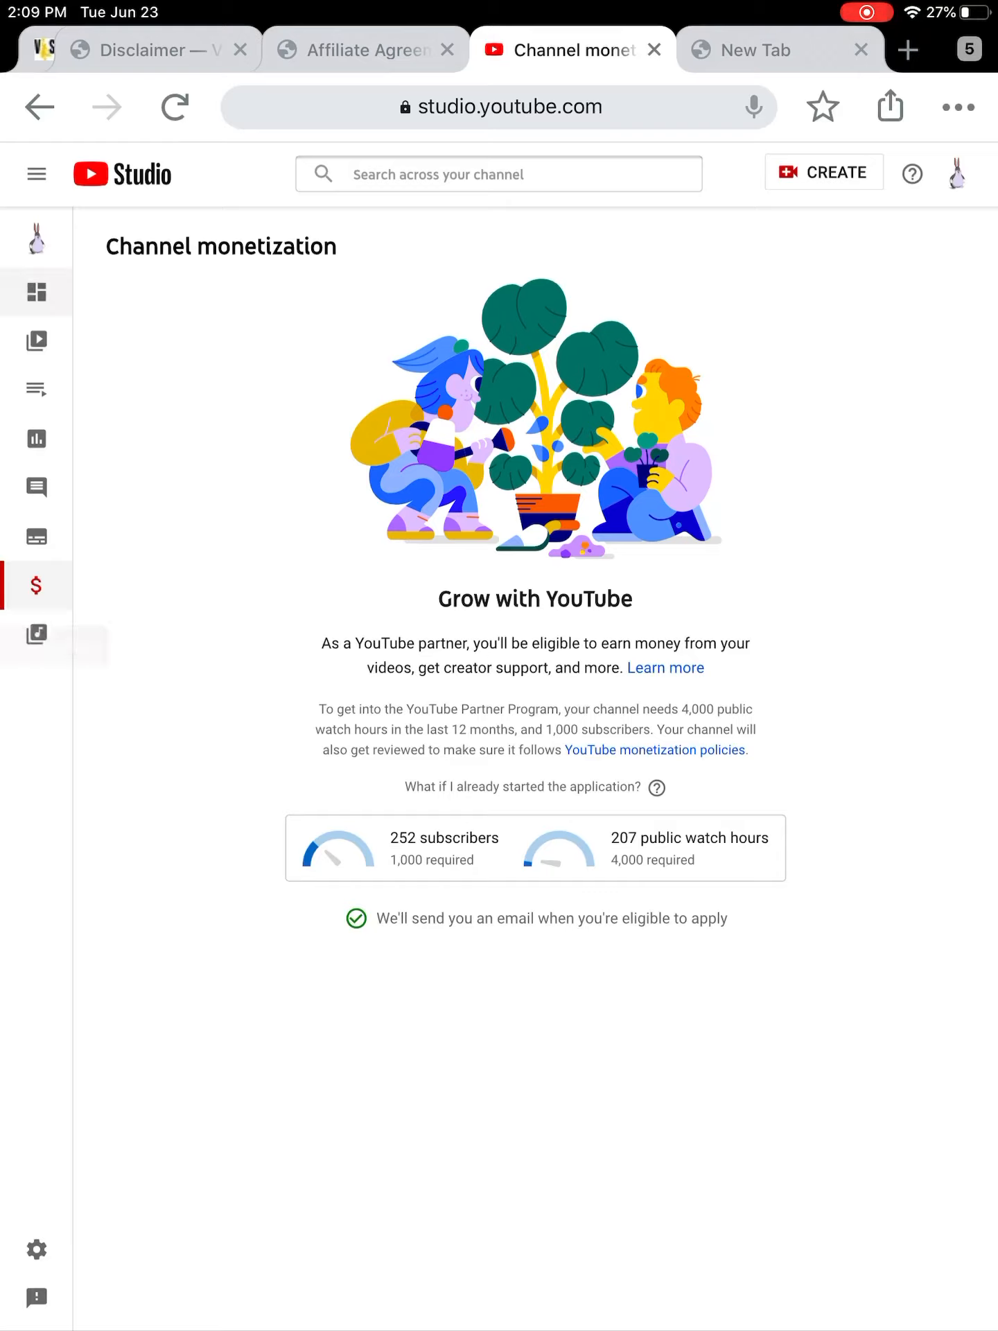
click(36, 293)
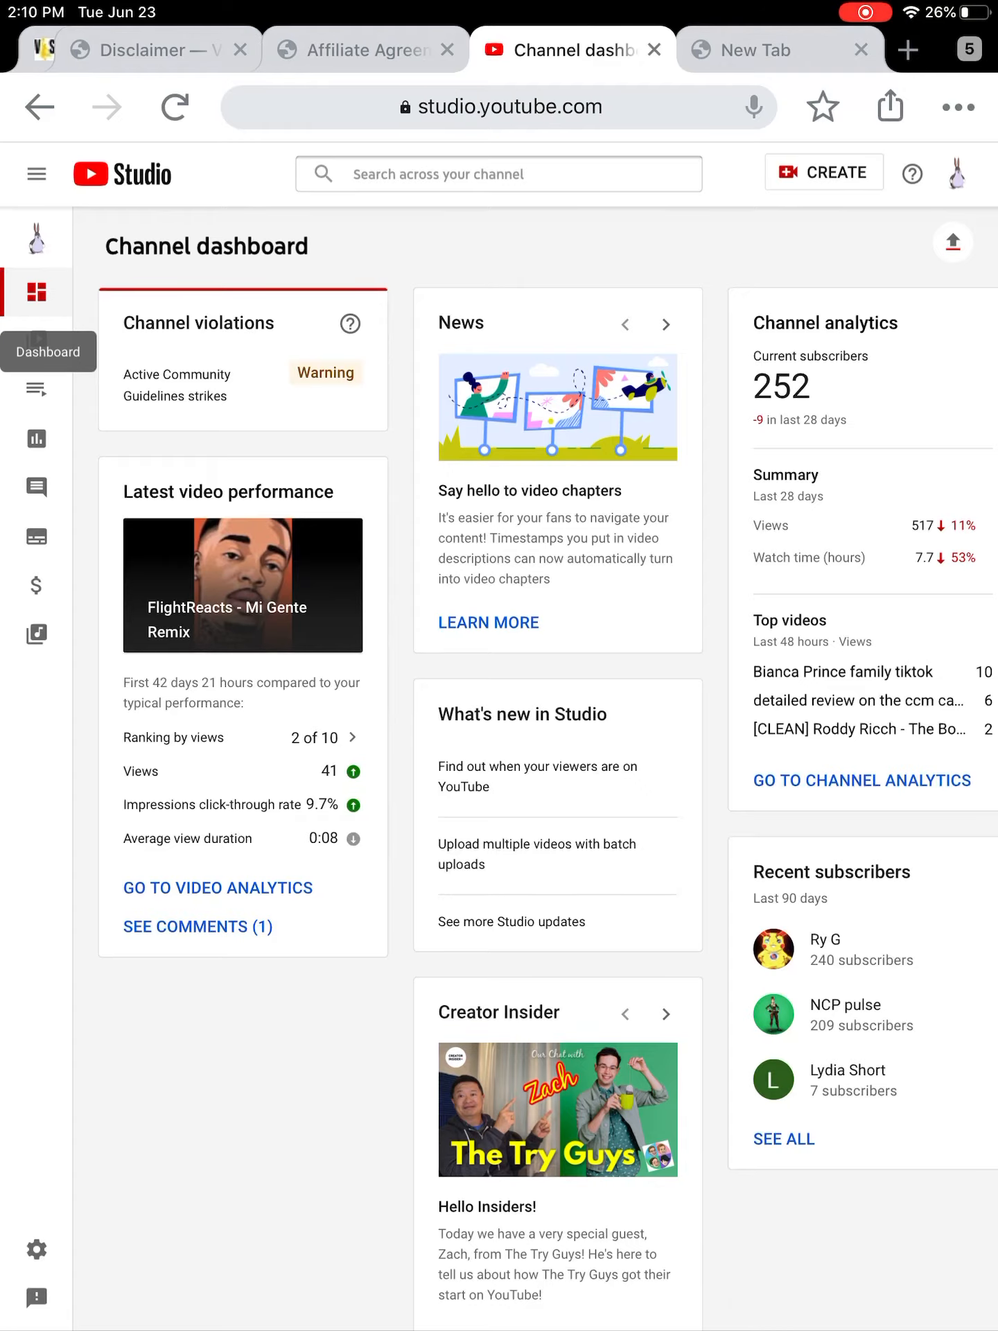
Step: Search the channel for 'Deta' to find the detailed review video and view its reach statistics
click(498, 175)
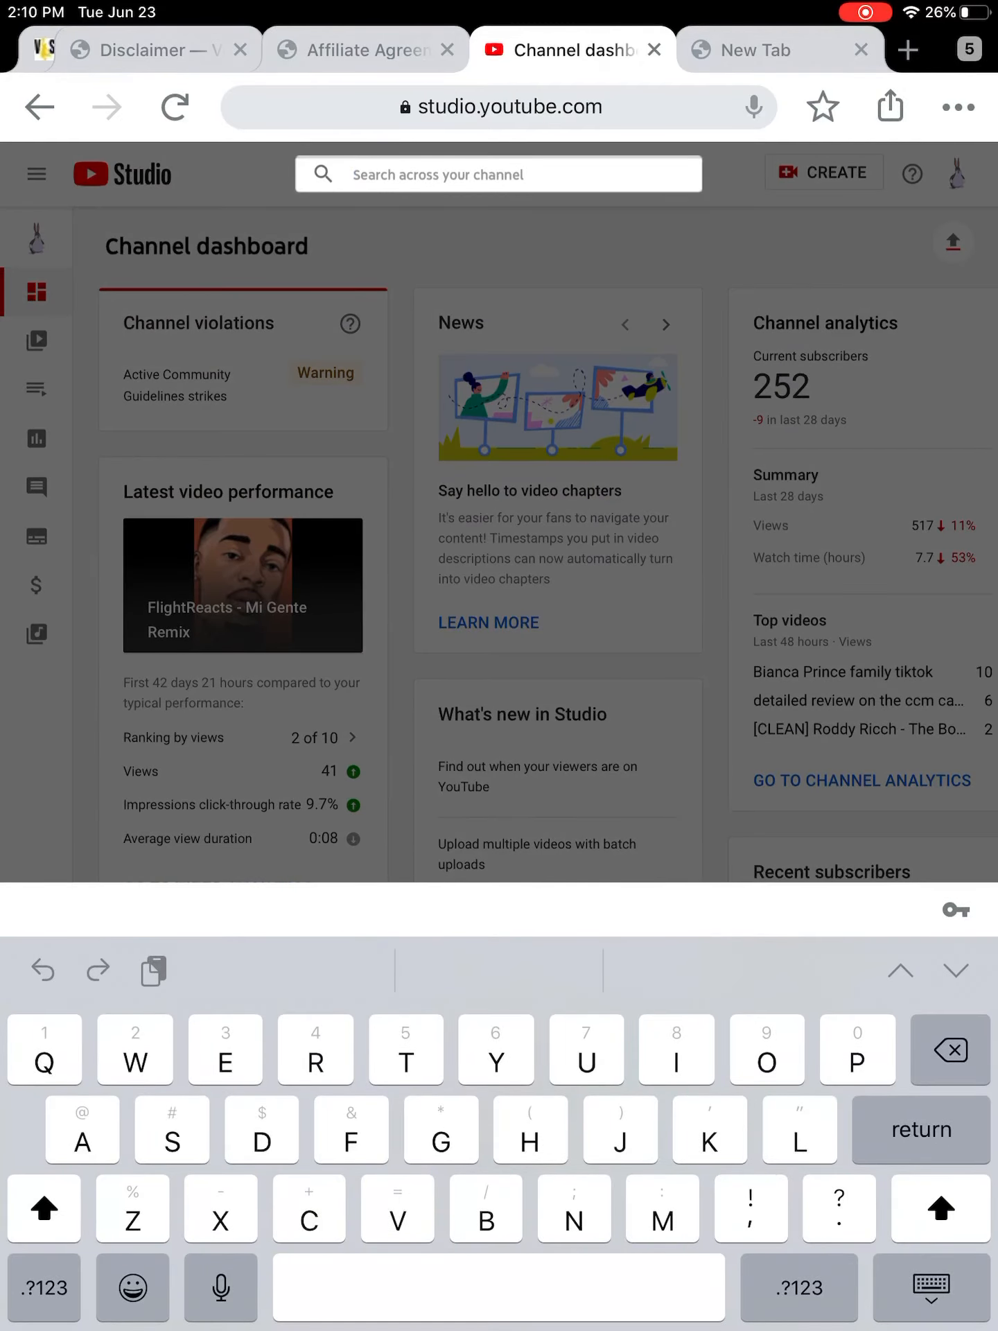
text(Det)
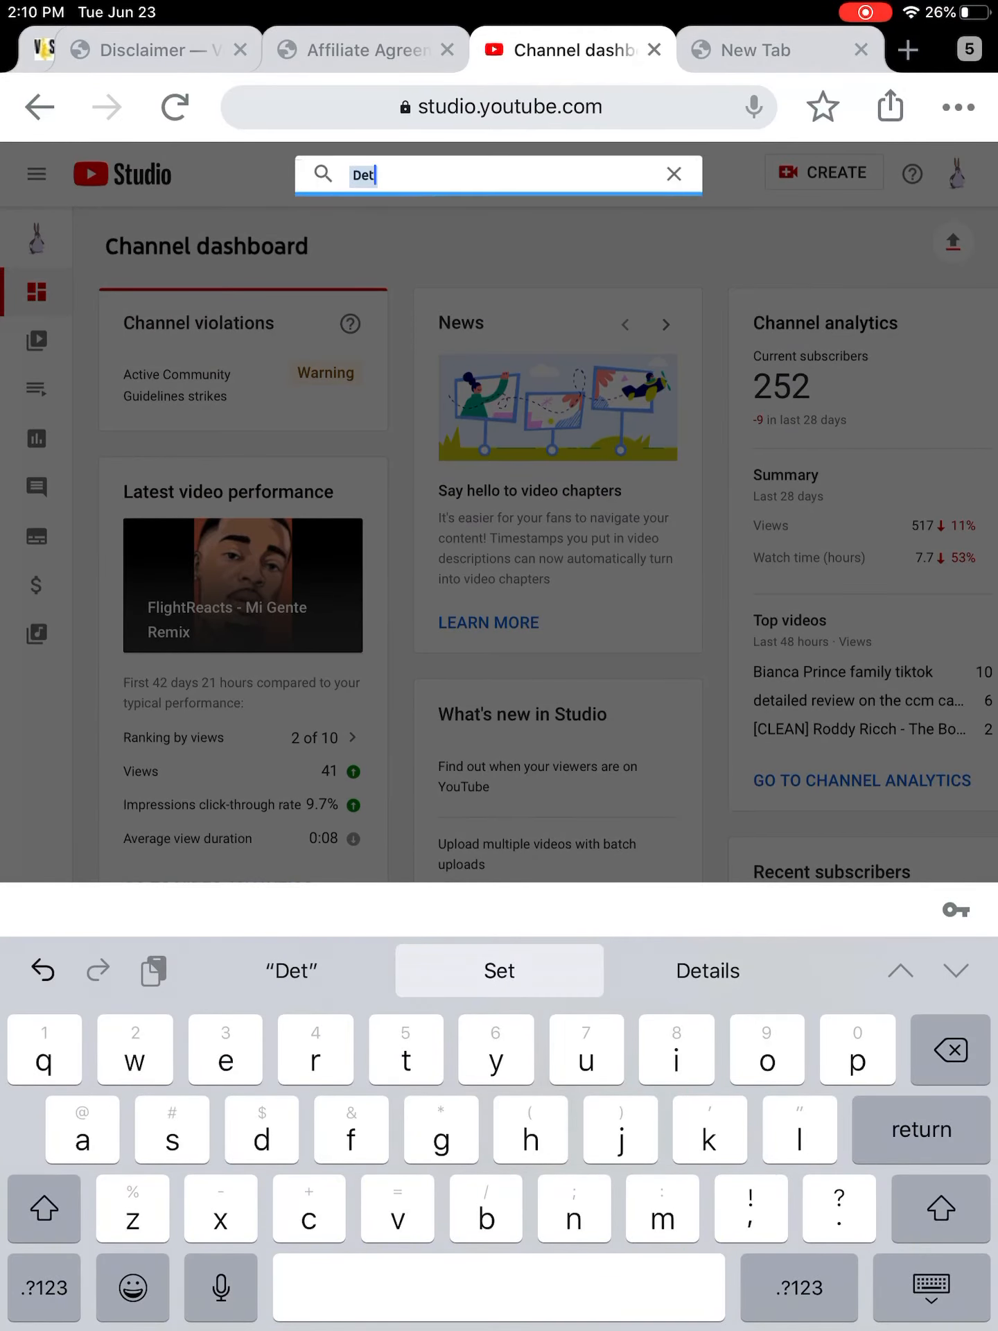
text(a)
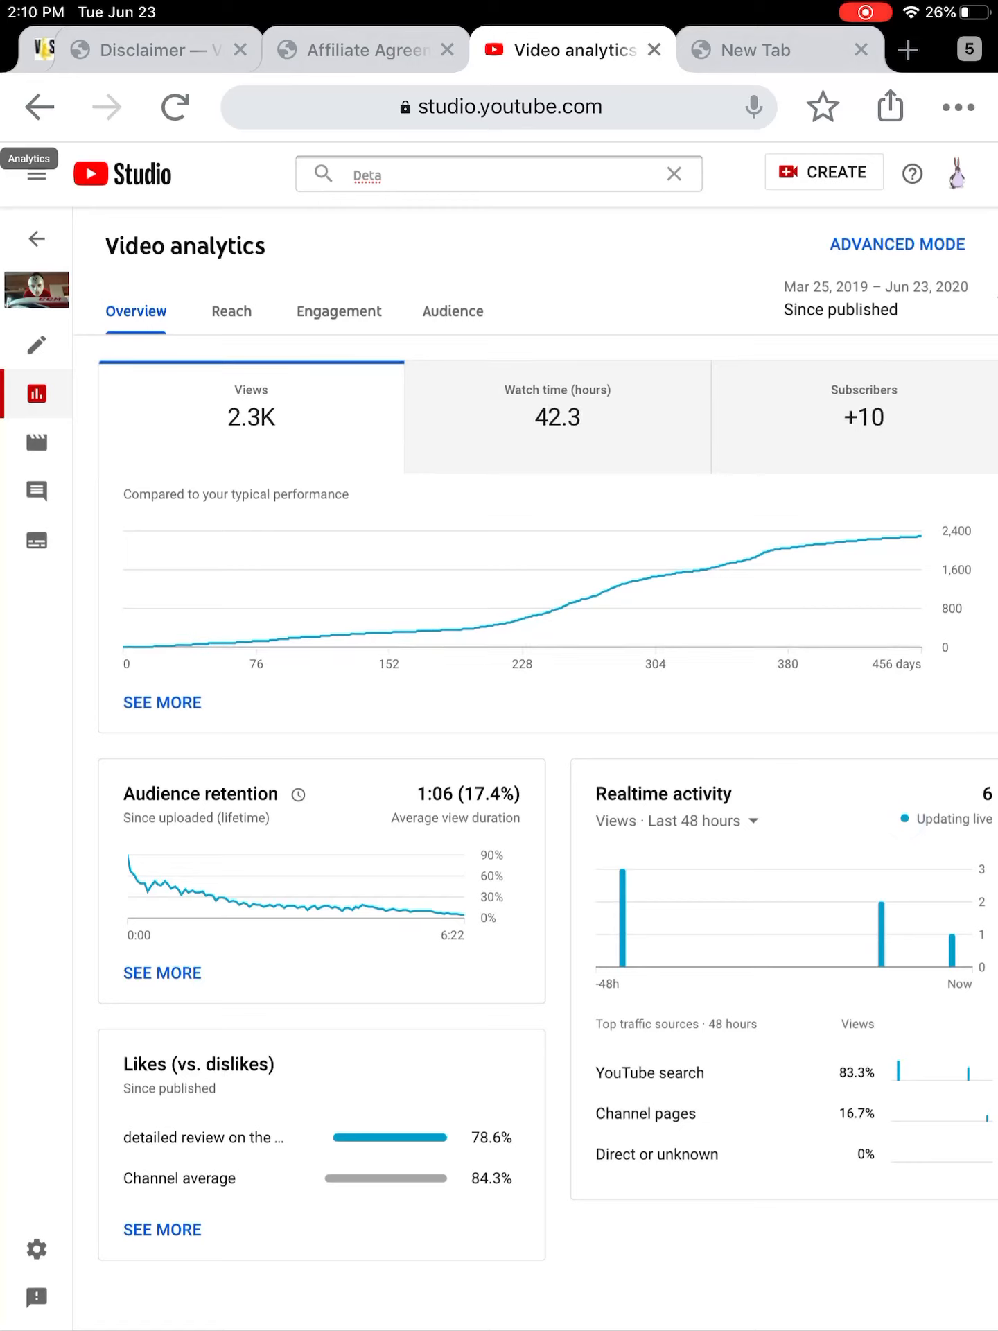
click(232, 311)
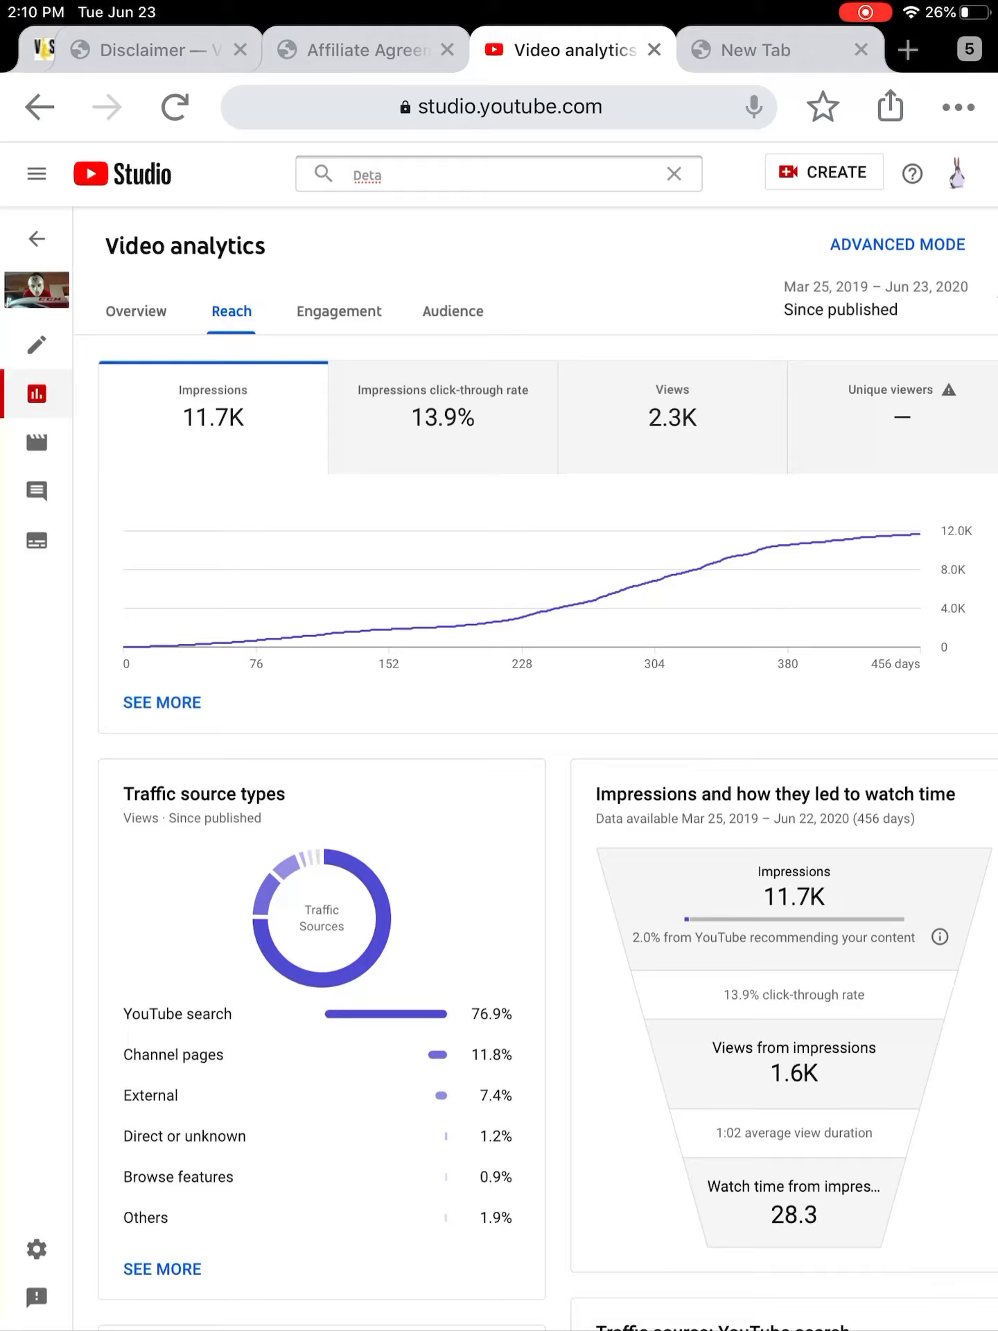
Step: Scroll through the video's traffic source breakdowns under Reach
scroll(down, 3)
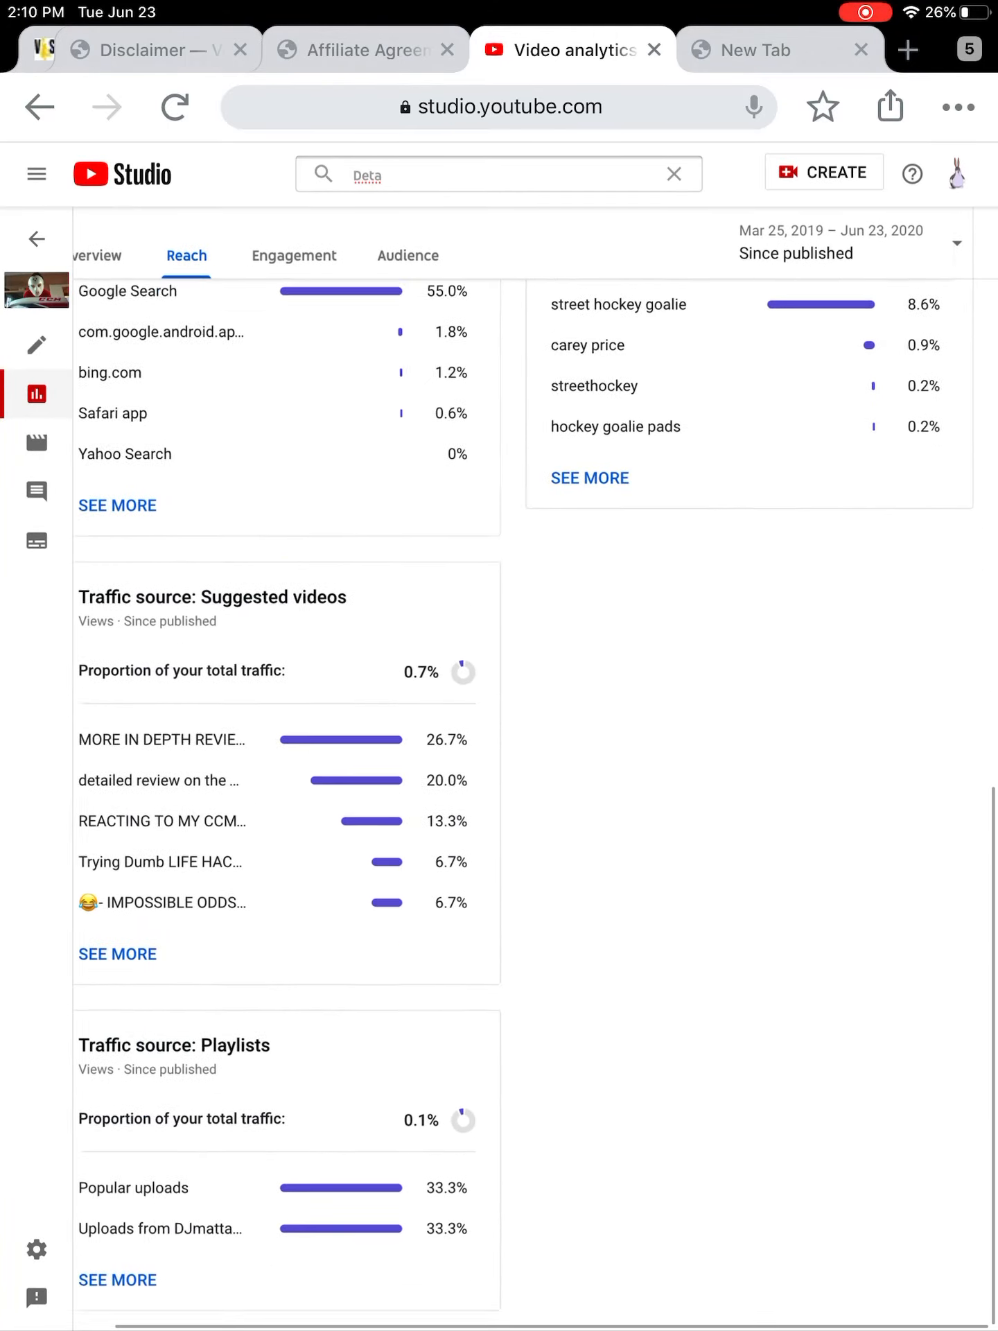
scroll(up, 3)
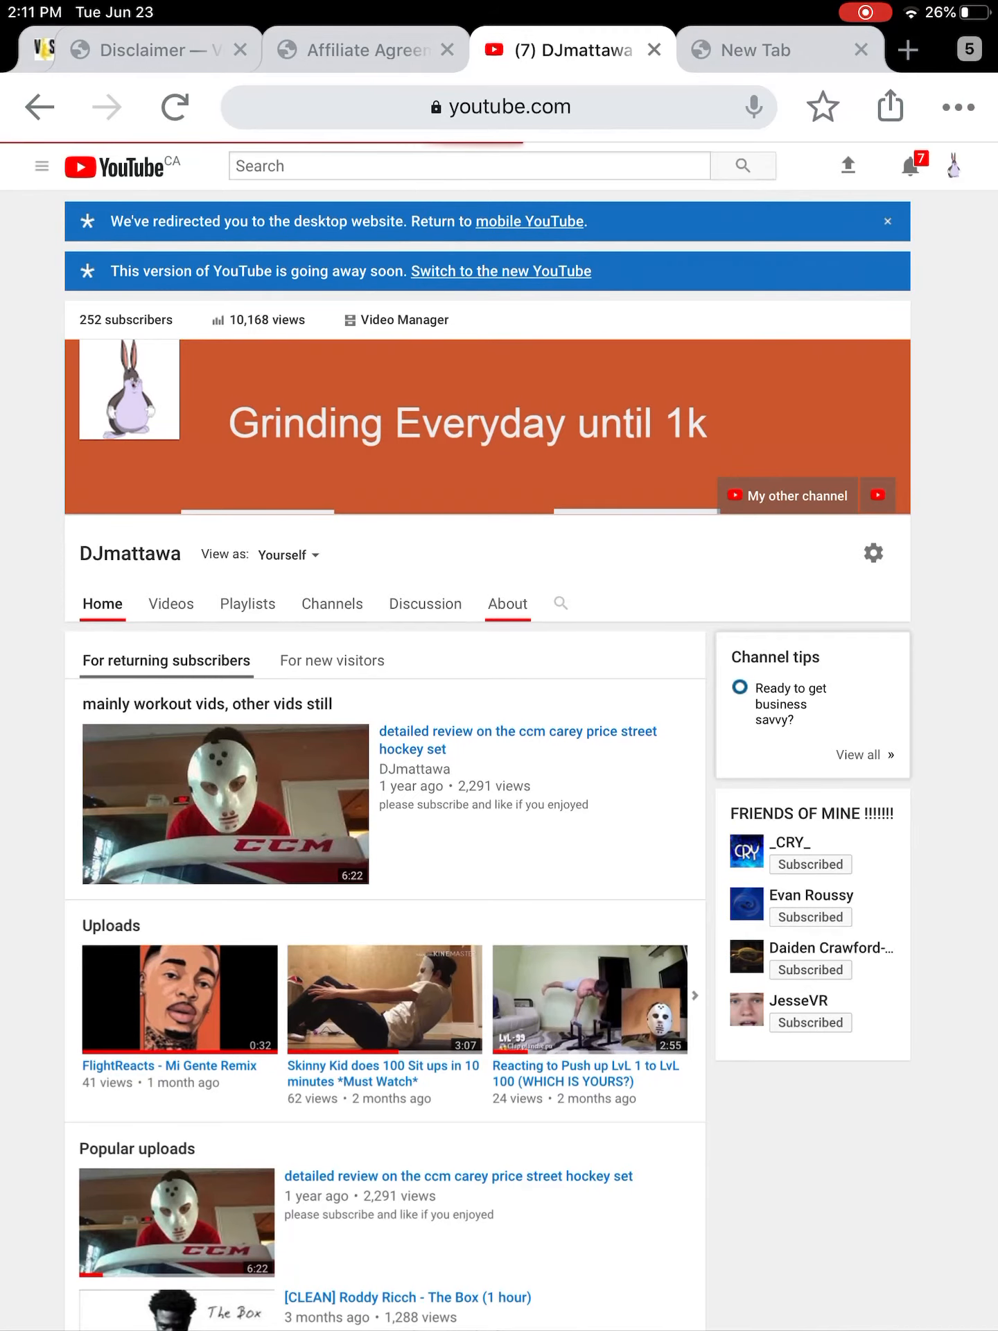
Step: View the channel's About information, then start a new YouTube search
click(508, 603)
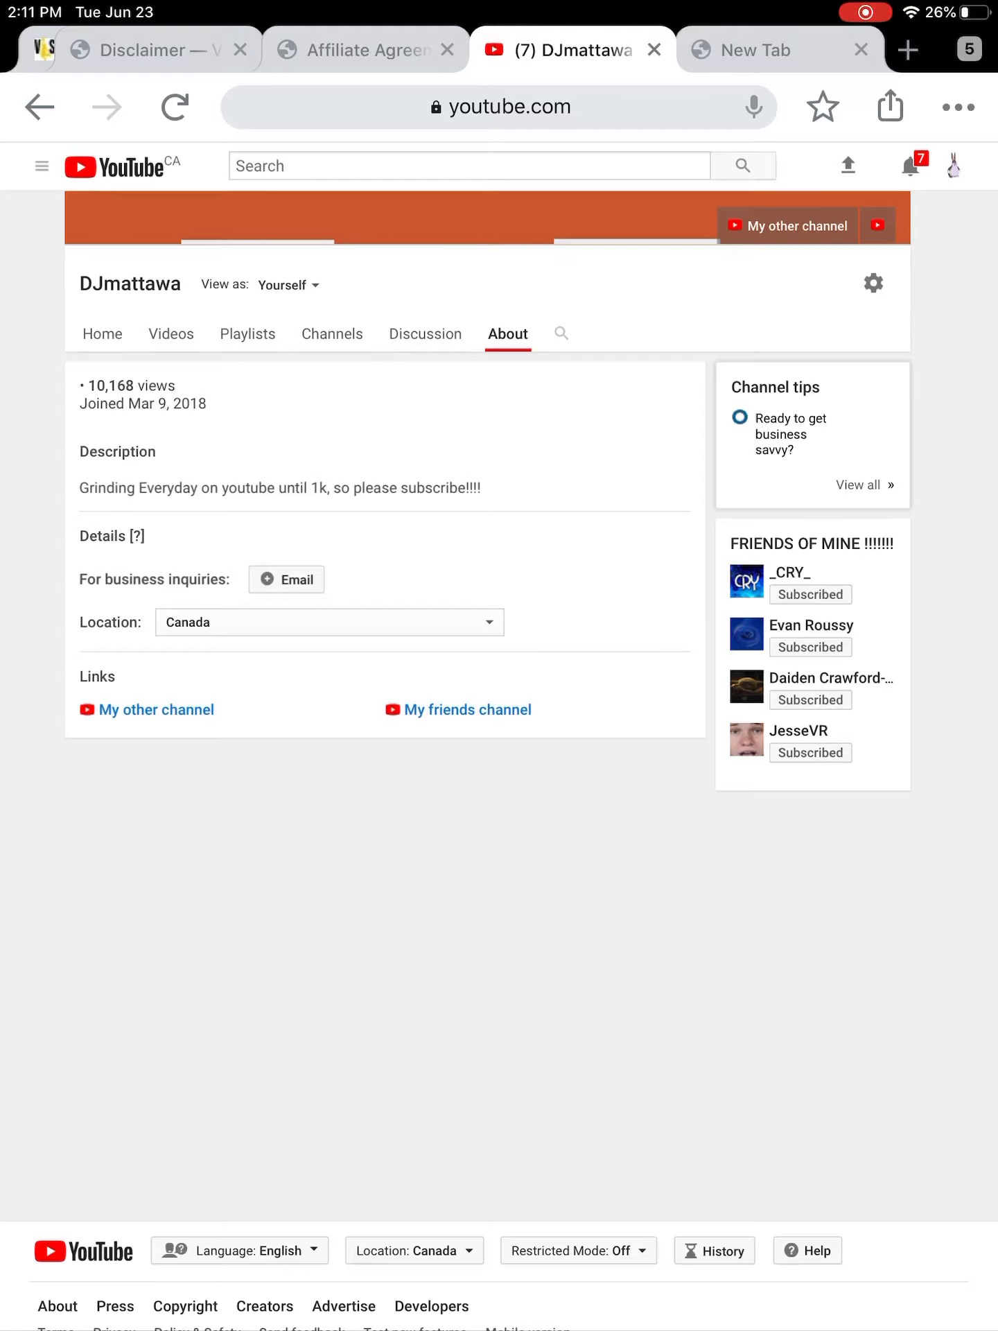
click(468, 165)
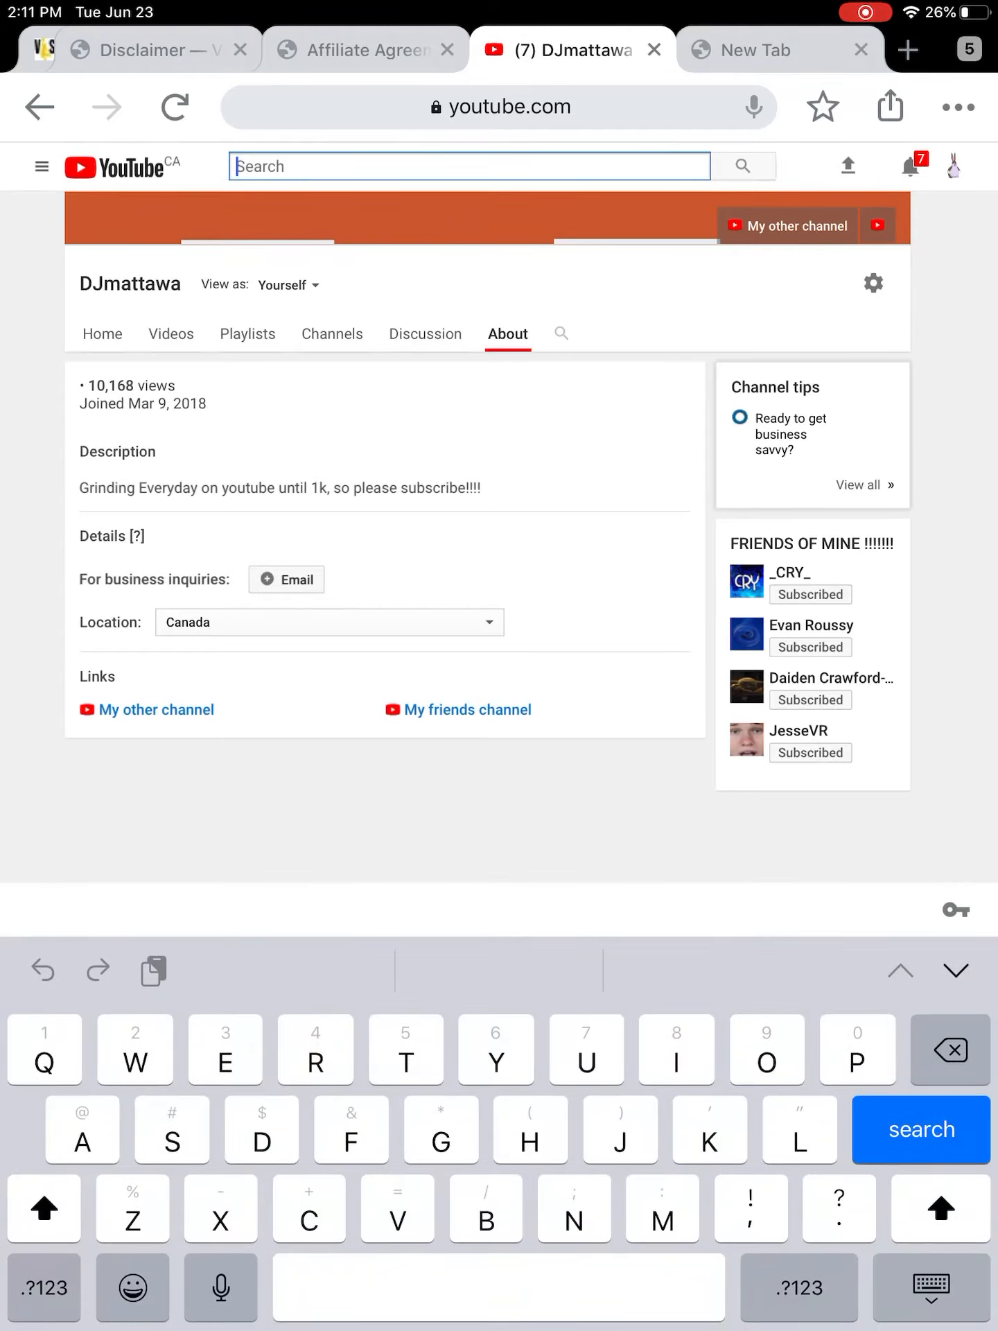
Step: Search YouTube for 'Anamtion kid' with the exact spelling and open that channel
text(Anamtion kid)
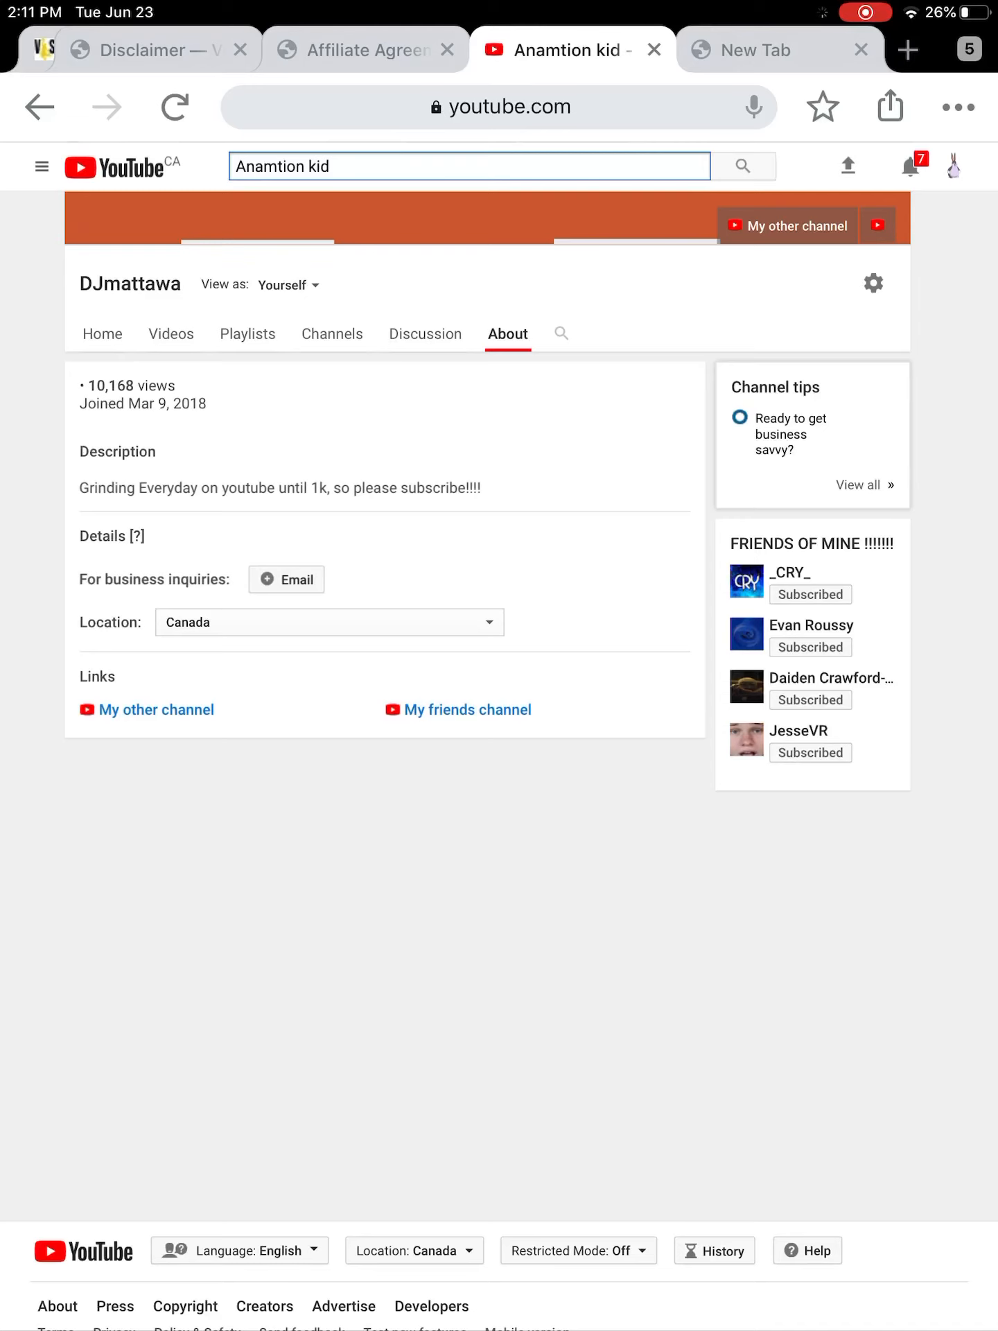
click(742, 165)
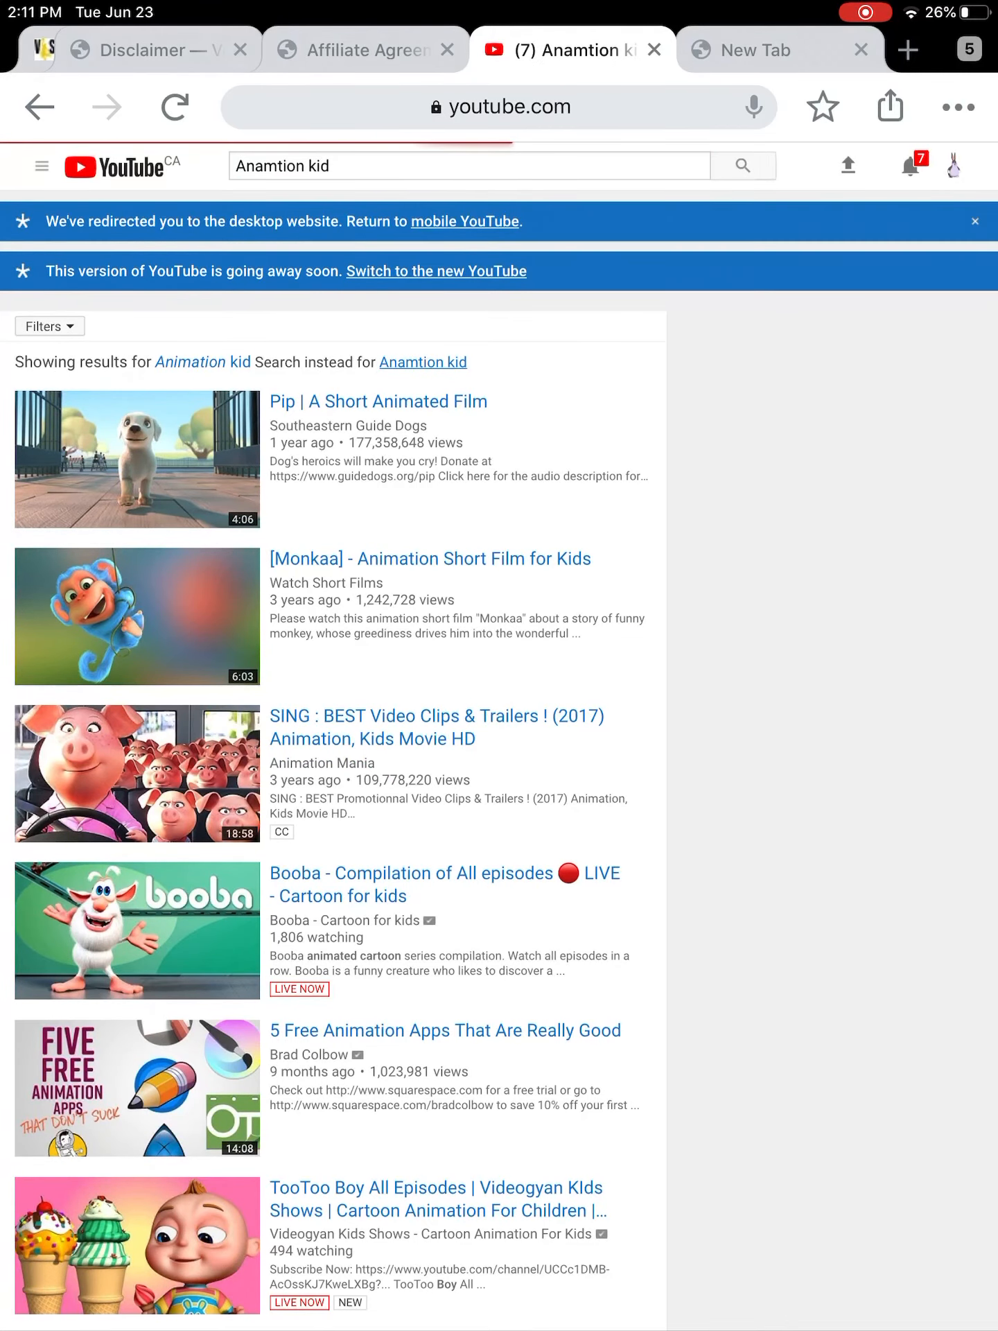
click(421, 362)
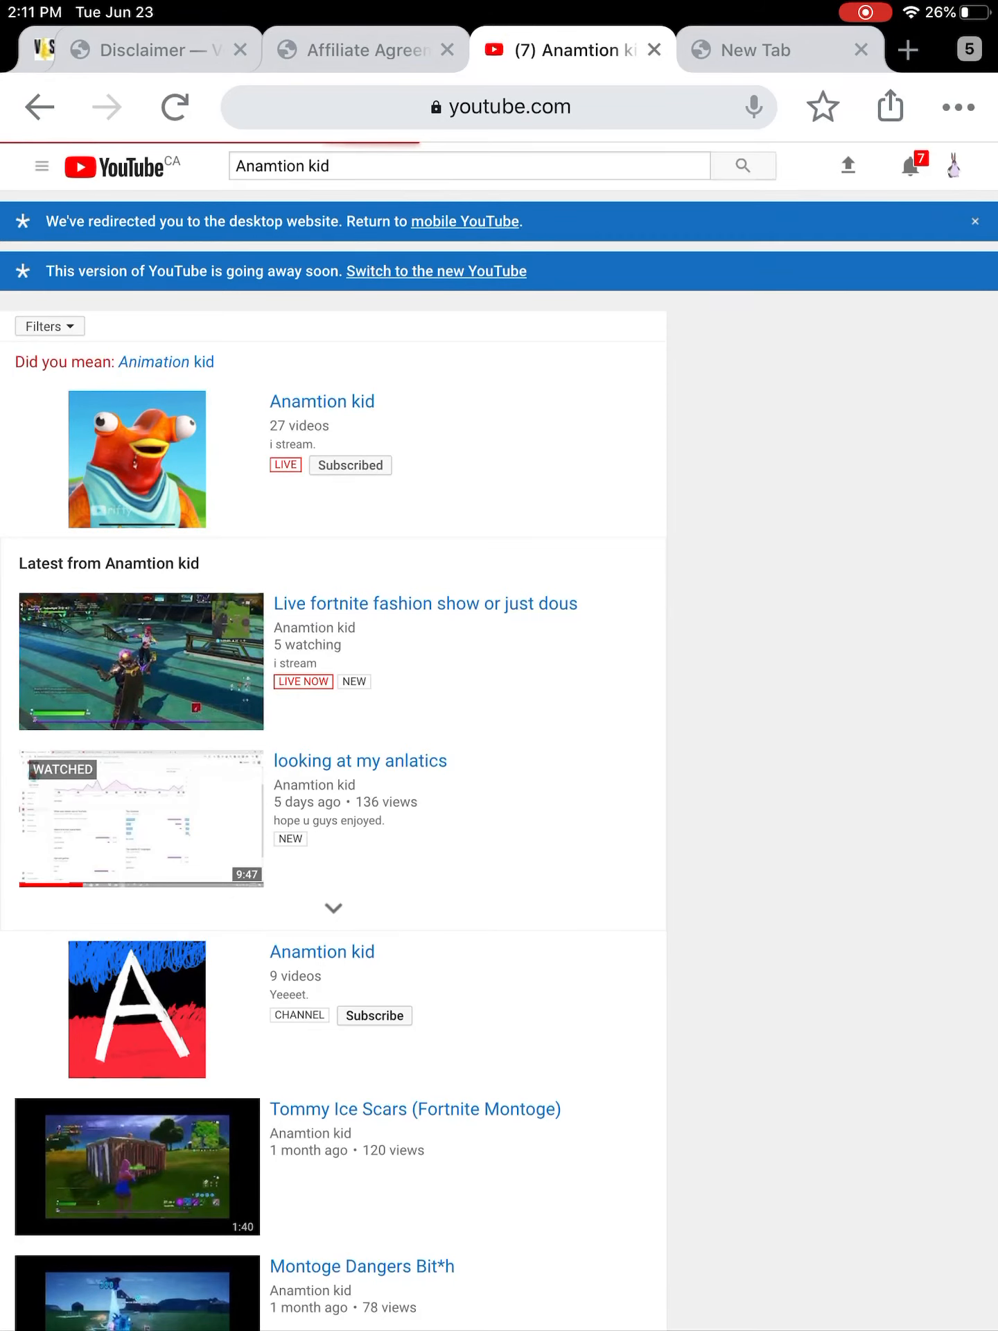
click(322, 402)
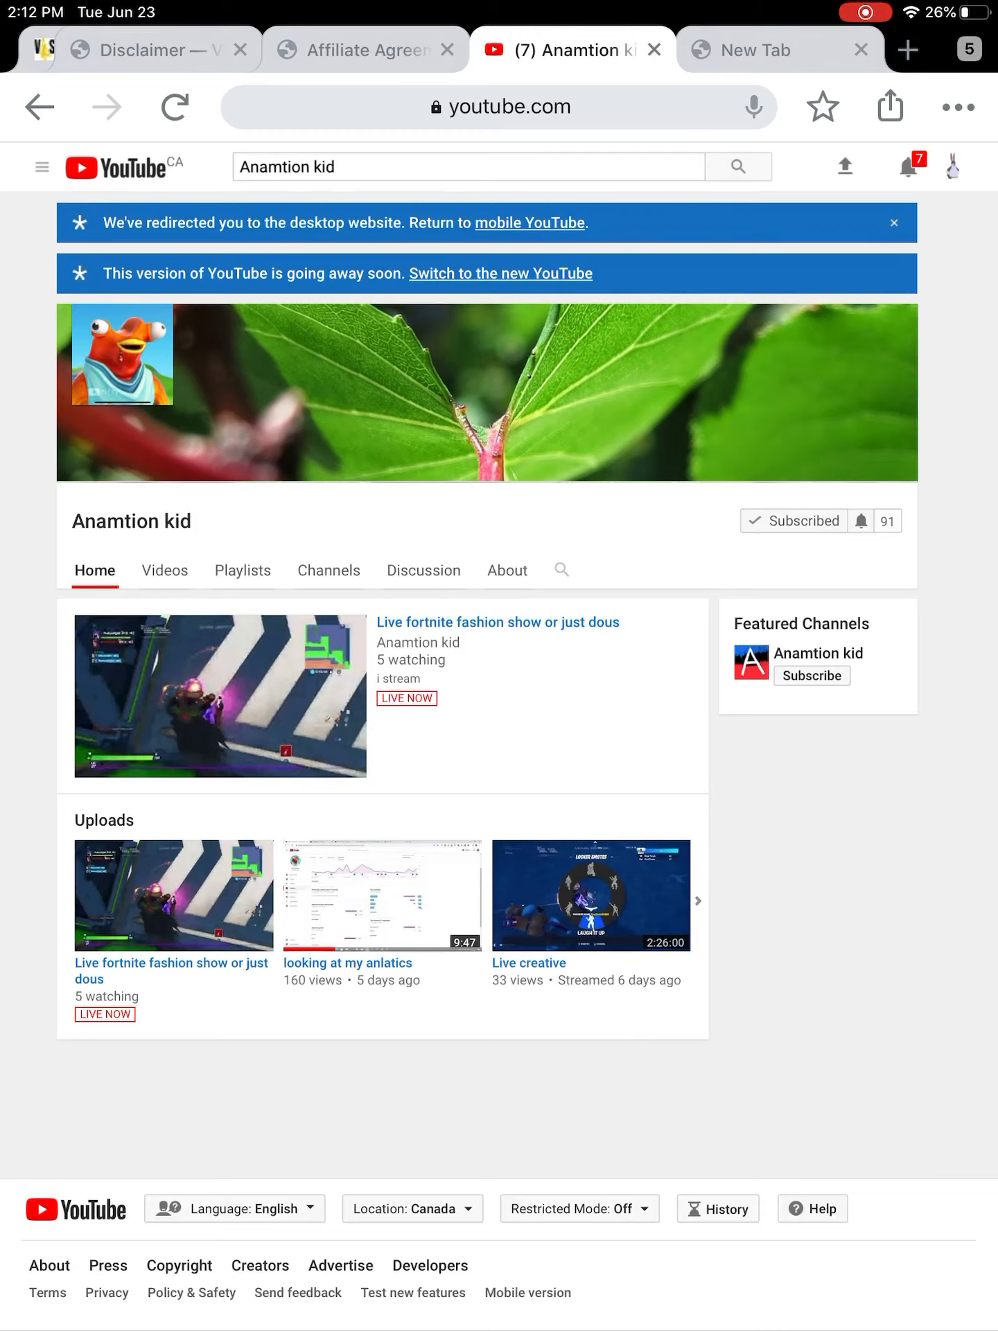
Step: Return to the YouTube Studio channel dashboard via the account menu
click(952, 165)
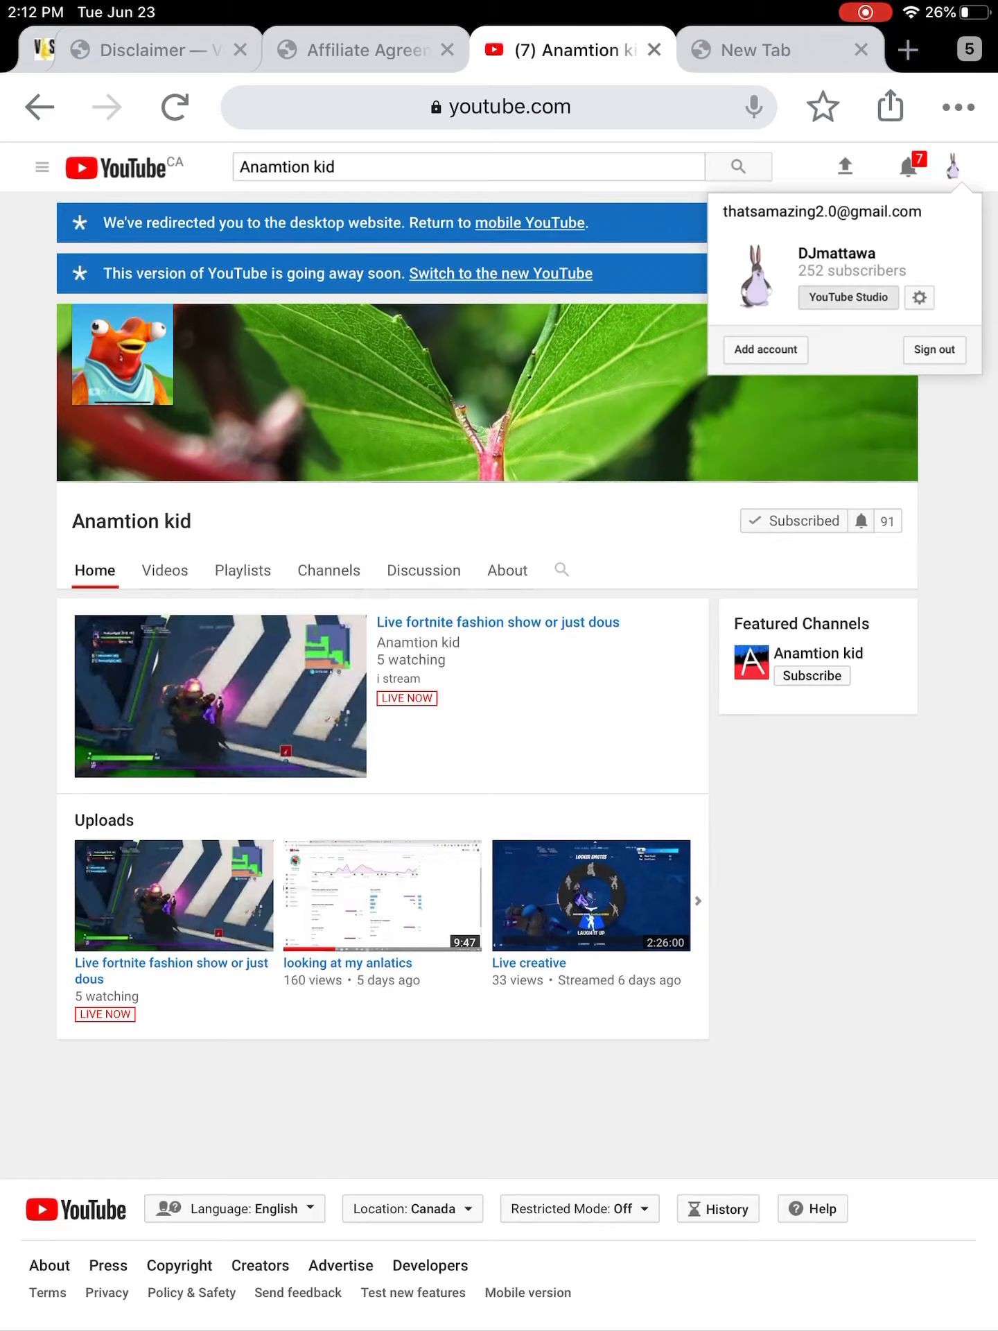
click(846, 297)
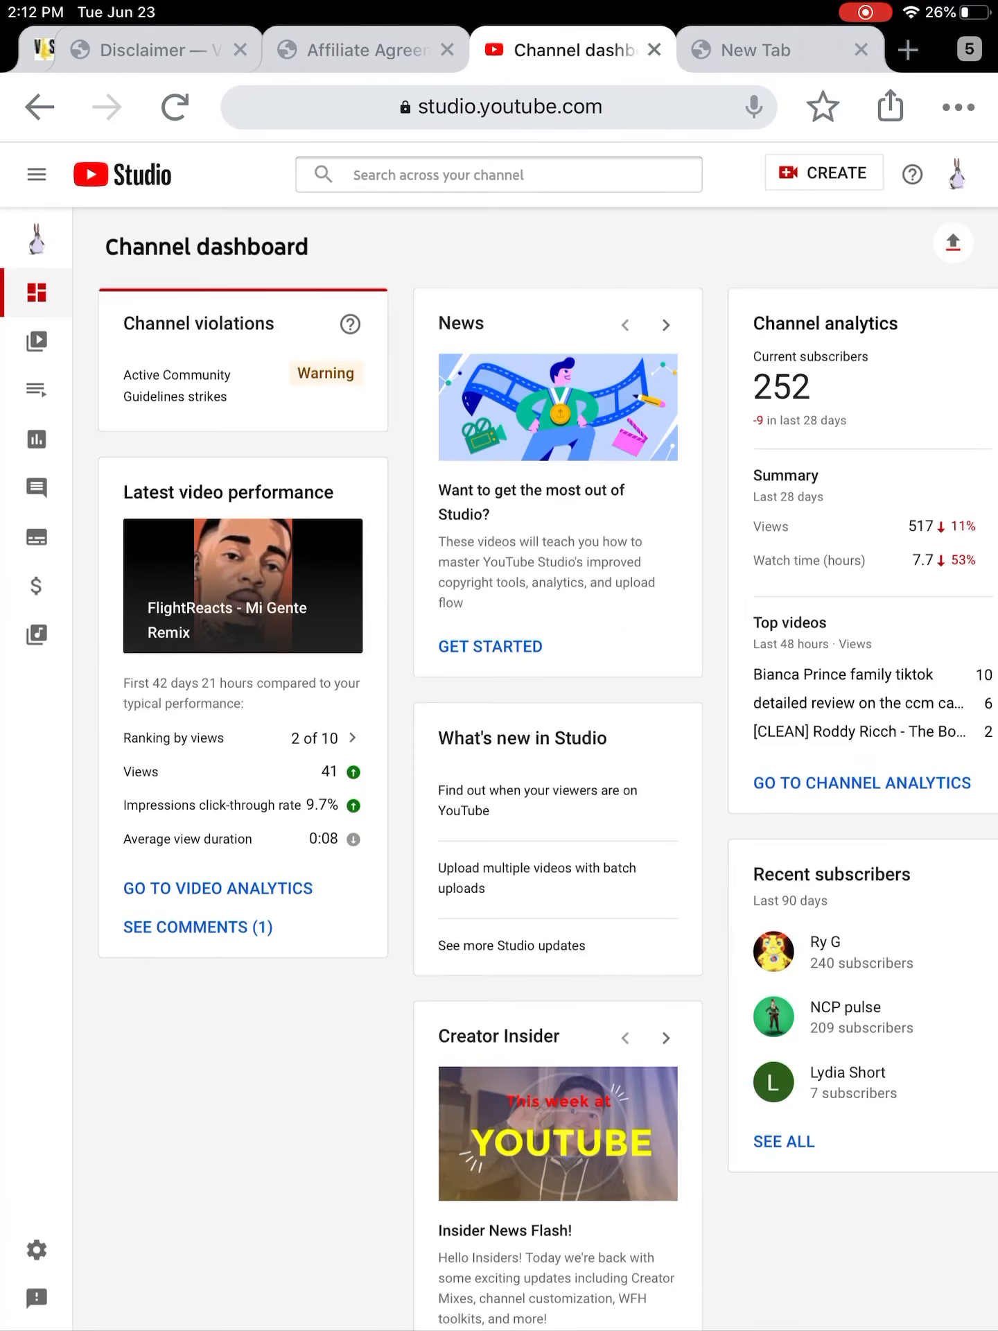